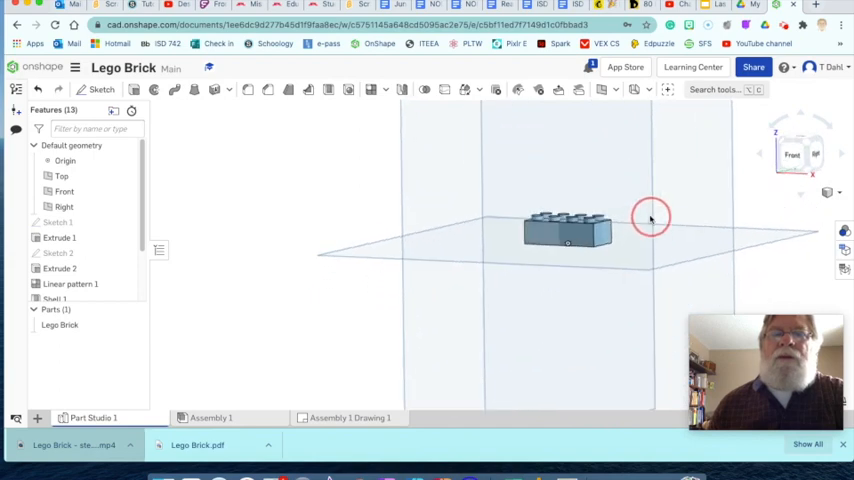
# Switch to the Assembly 1 Drawing 1 sheet and inspect its top and front views
pyautogui.click(792, 152)
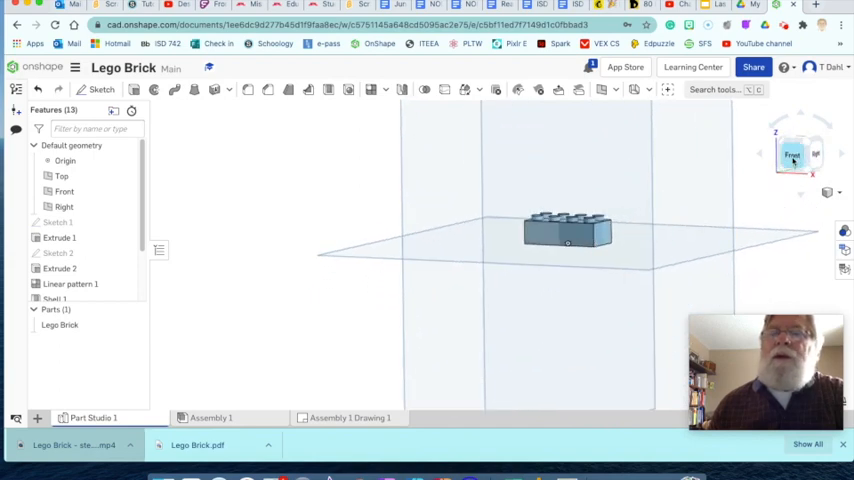
pyautogui.moveTo(400, 320)
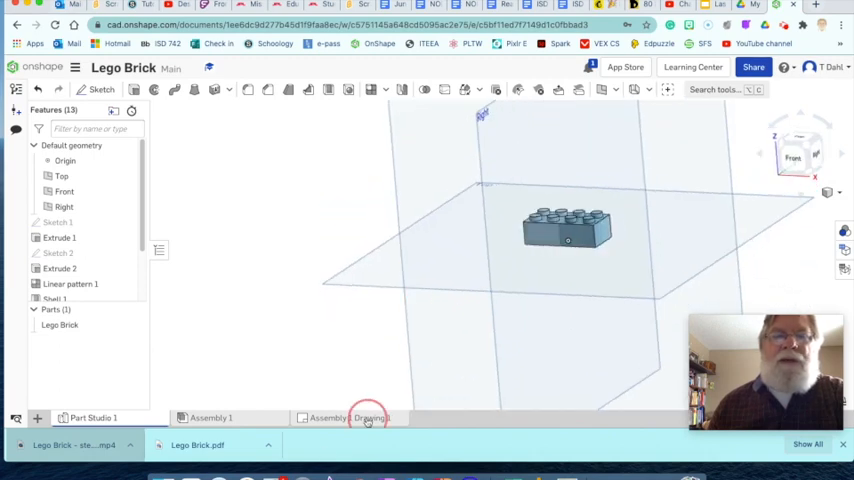
pyautogui.click(348, 416)
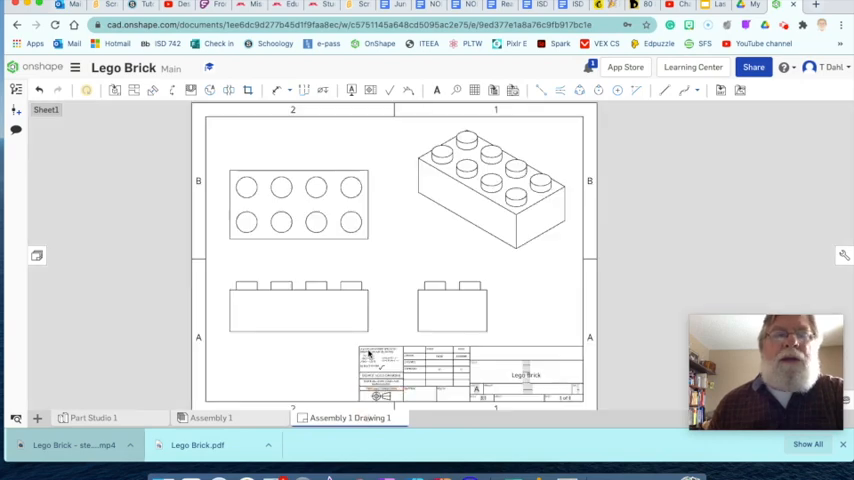
pyautogui.click(298, 208)
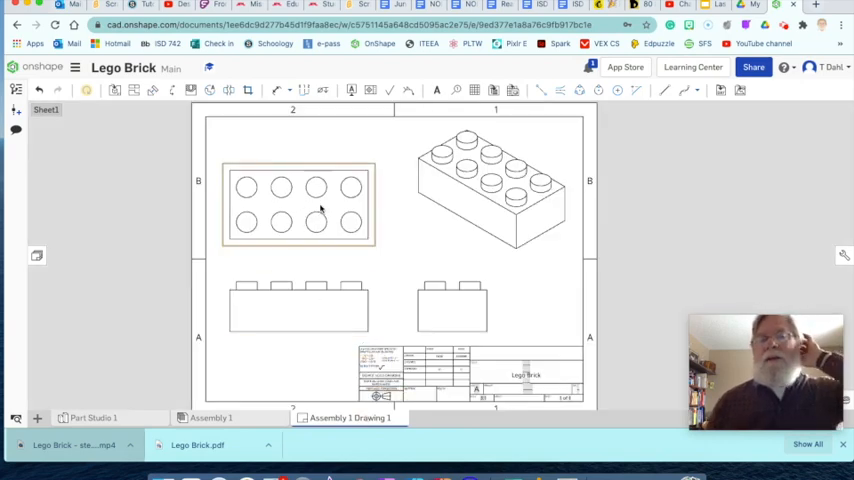
pyautogui.click(452, 308)
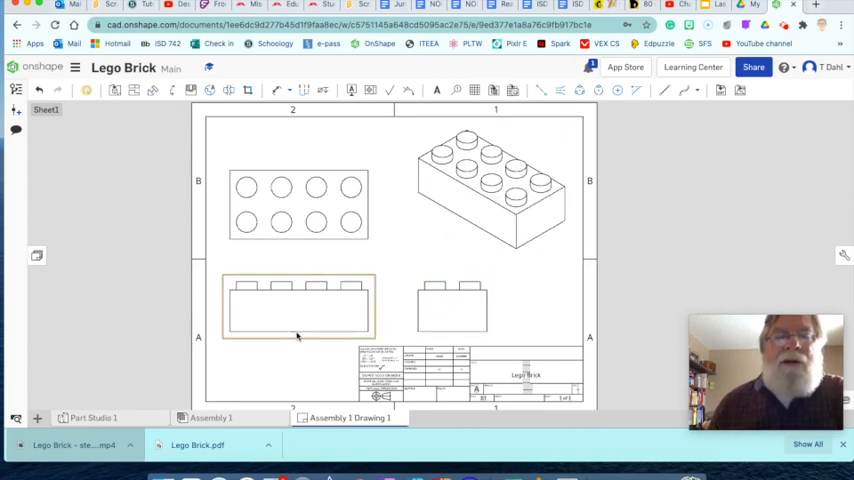
# Inspect the side, front, top and isometric views of the brick drawing
pyautogui.click(450, 304)
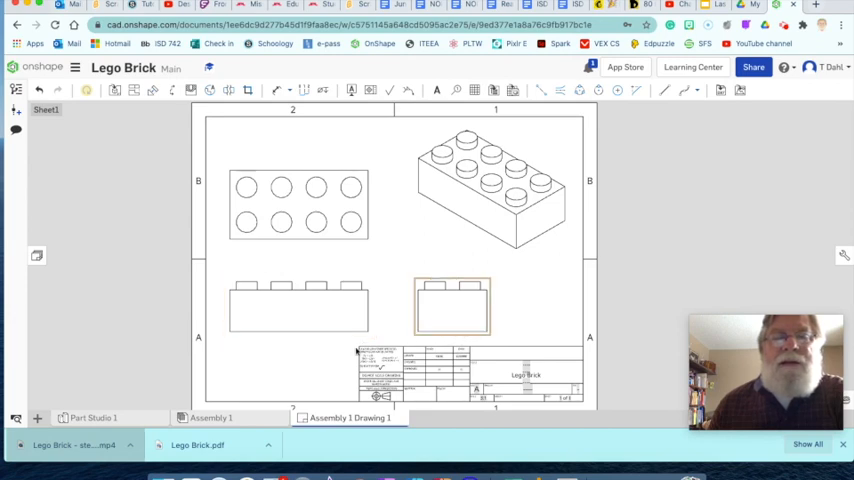
pyautogui.click(296, 304)
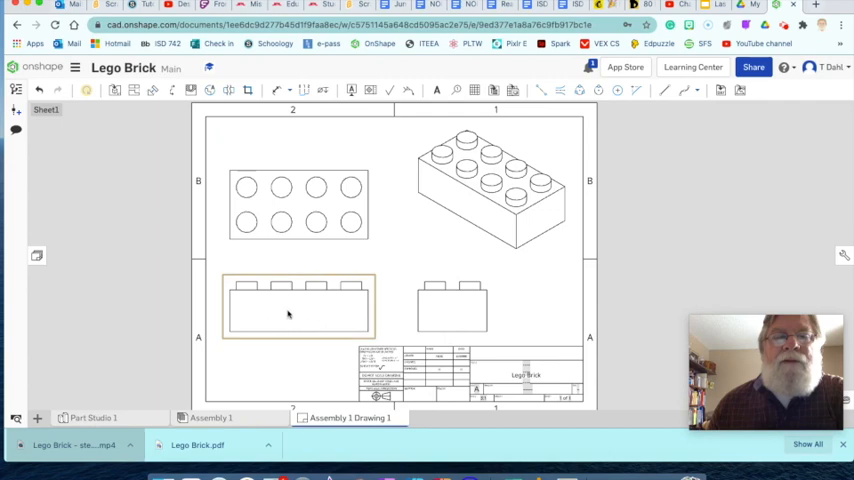
pyautogui.moveTo(372, 316)
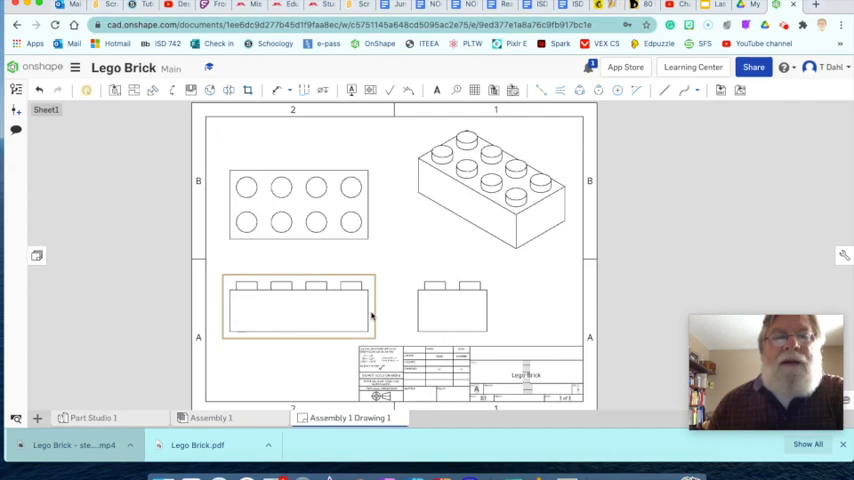
pyautogui.moveTo(336, 232)
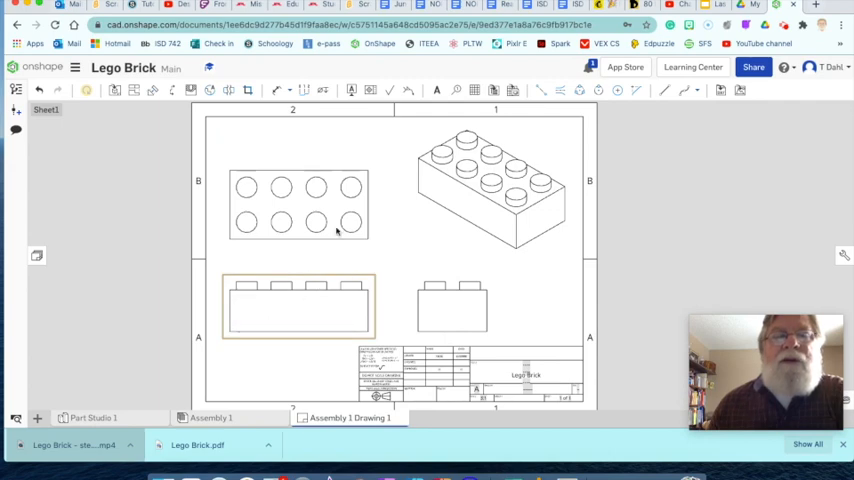
pyautogui.click(298, 208)
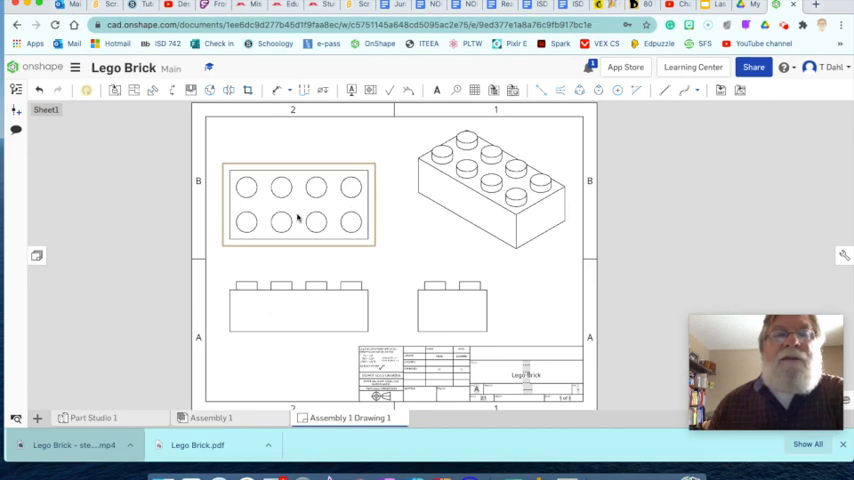
pyautogui.click(298, 304)
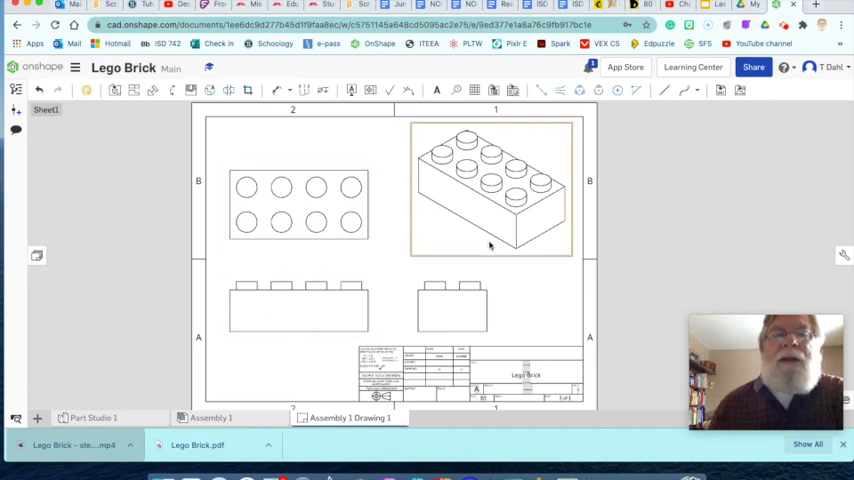
pyautogui.moveTo(540, 178)
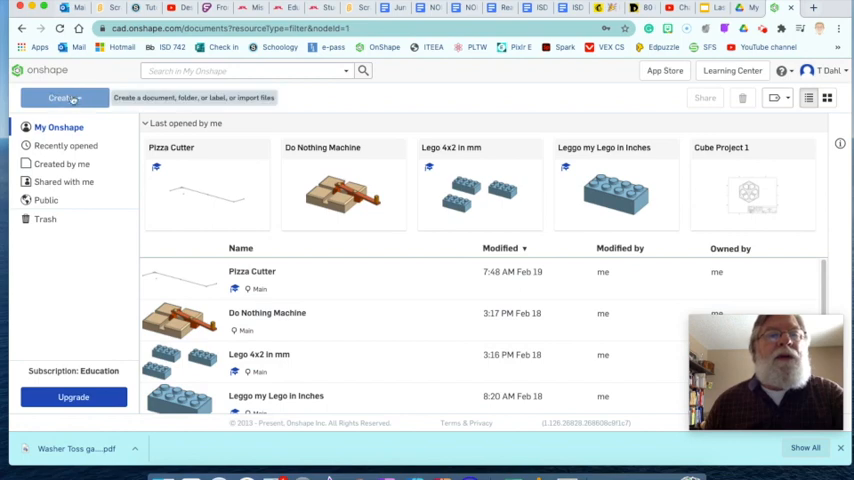
# Create a new Onshape document named Lego Brick from My Onshape
pyautogui.click(60, 96)
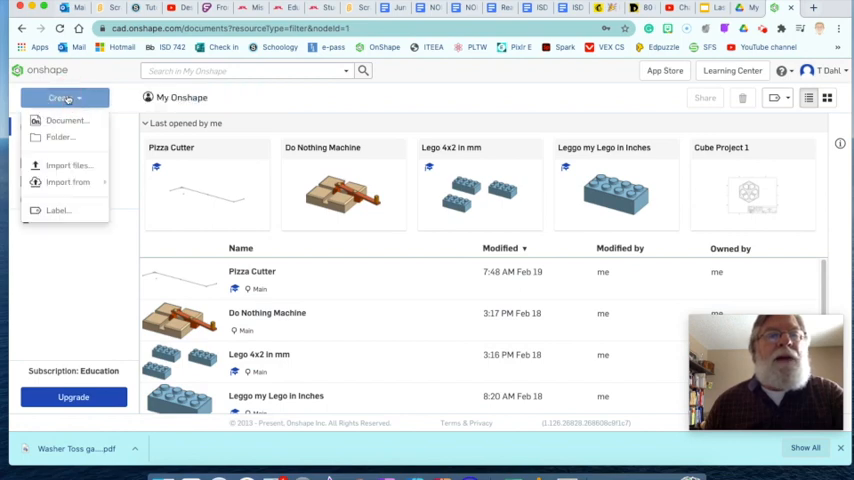
pyautogui.moveTo(68, 120)
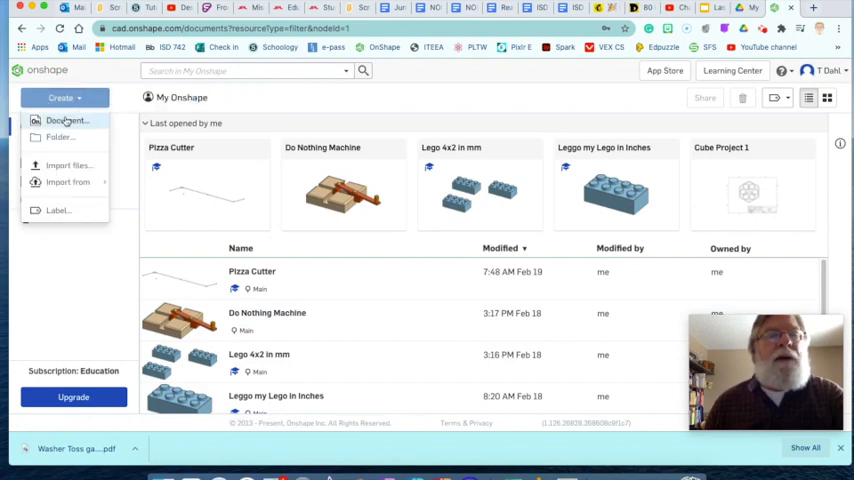
pyautogui.click(68, 120)
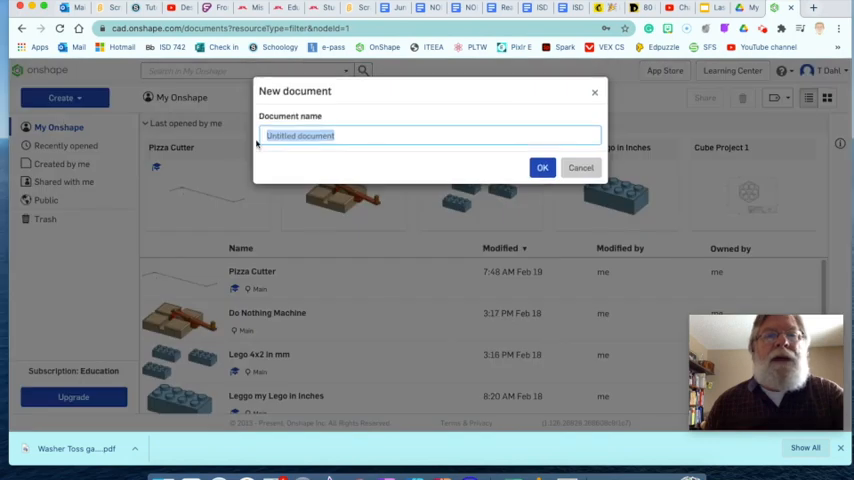
pyautogui.write('L')
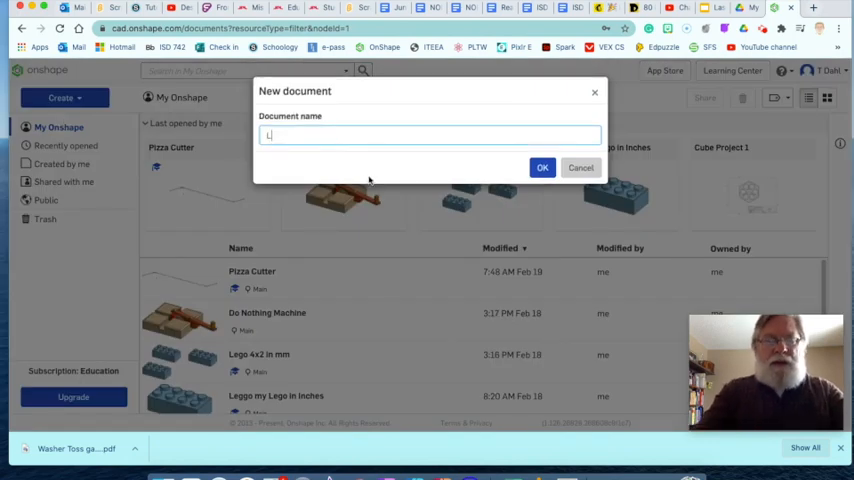
pyautogui.write('ego Bri')
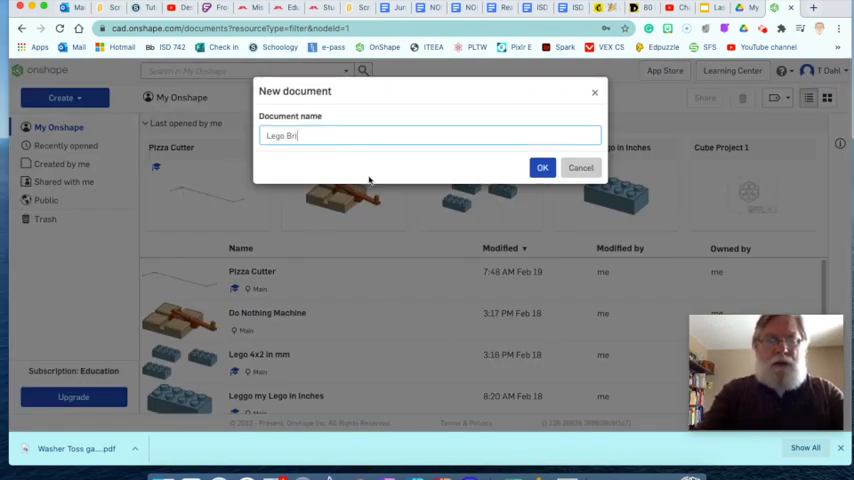
pyautogui.write('ck')
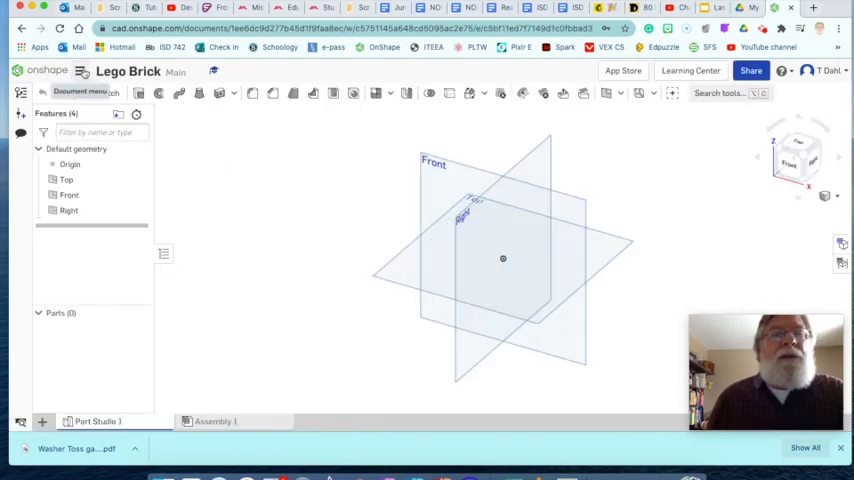
# Set the workspace default length unit to Millimeter and confirm
pyautogui.click(80, 72)
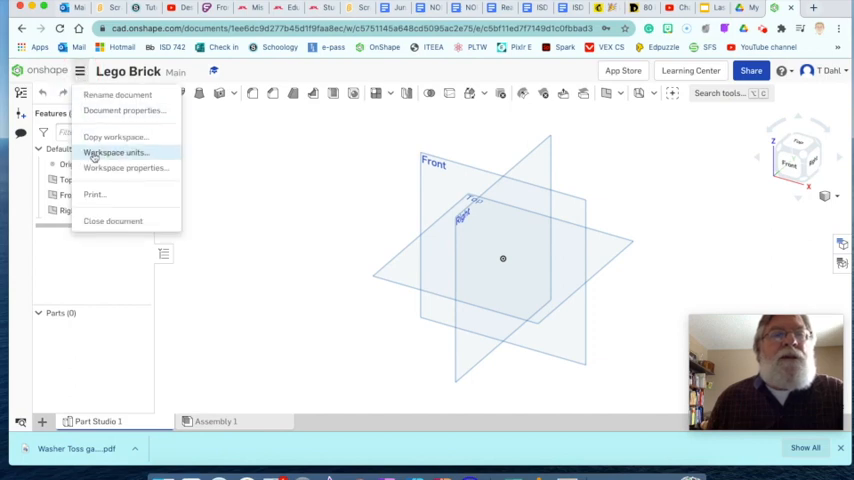
pyautogui.click(114, 152)
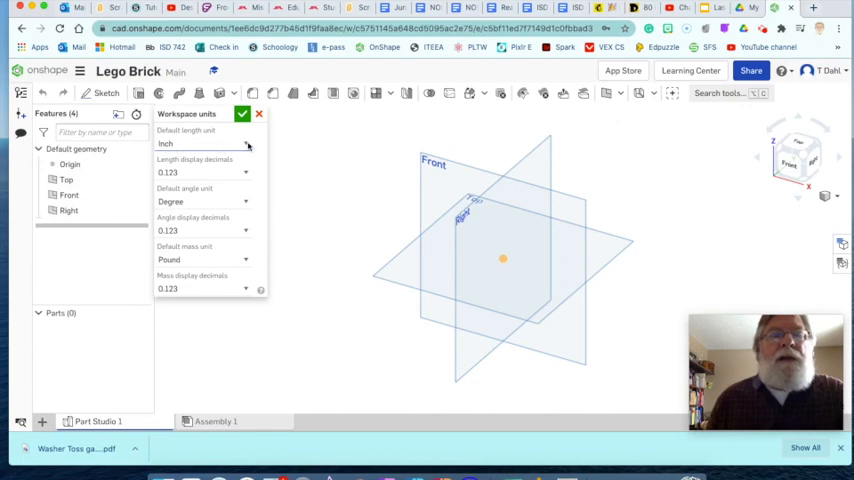
pyautogui.click(204, 144)
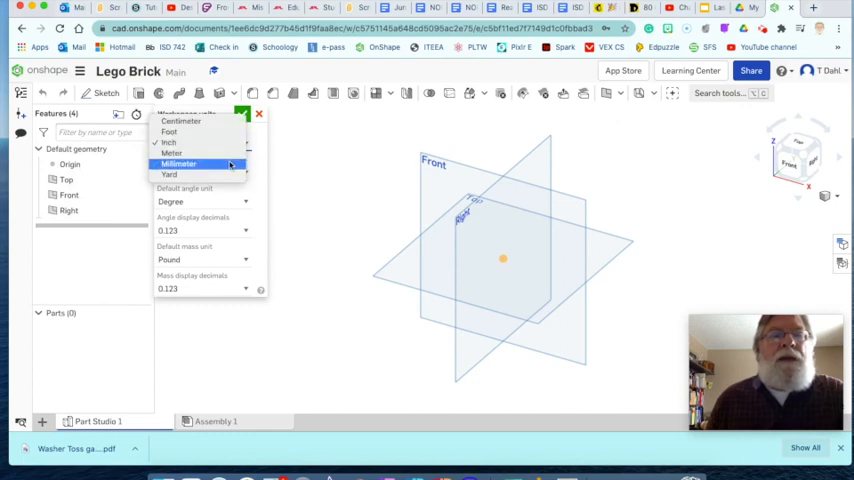
pyautogui.click(180, 164)
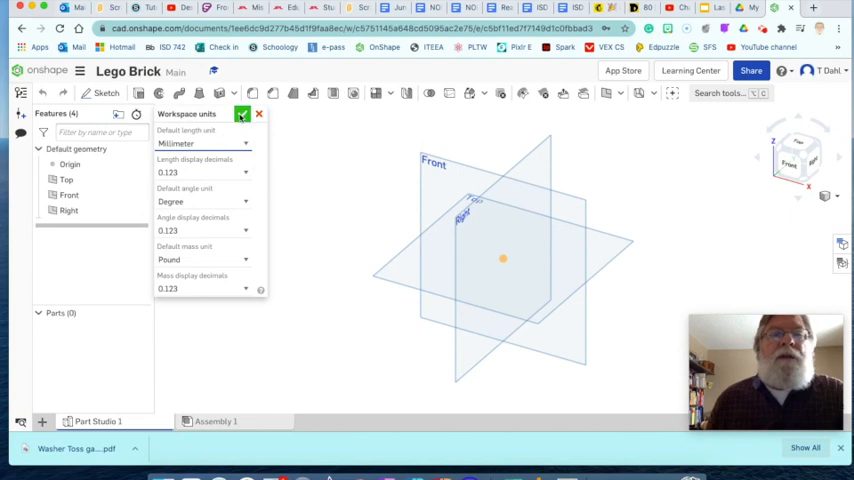
pyautogui.click(242, 114)
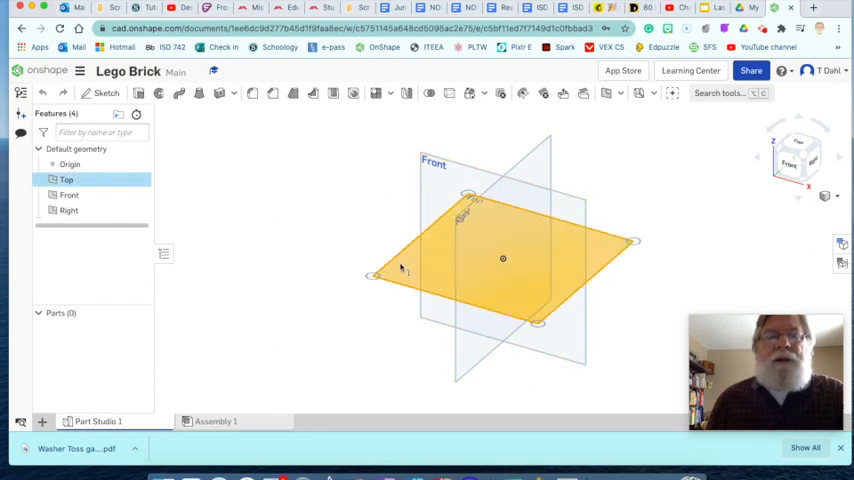
# View the Top plane straight on using Normal to
pyautogui.rightClick(400, 268)
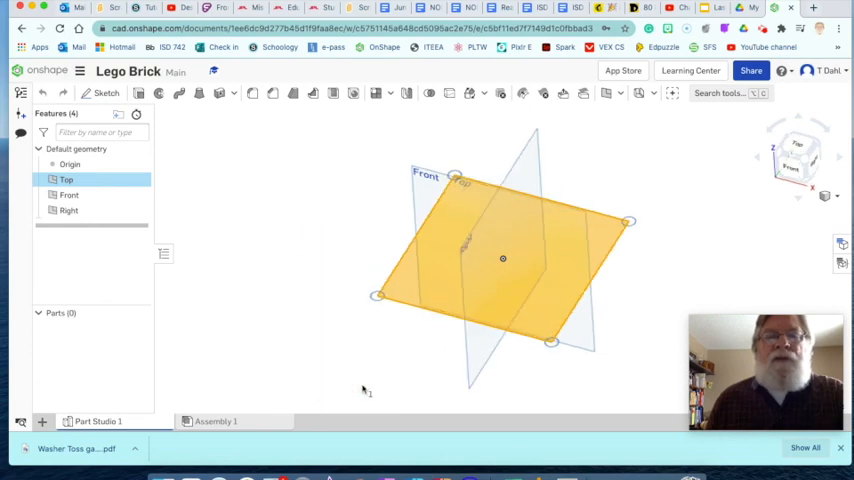
pyautogui.click(796, 156)
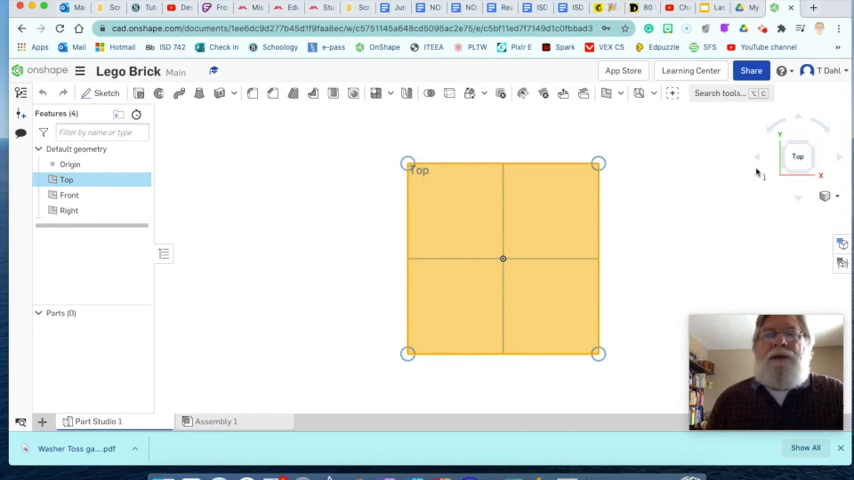
pyautogui.moveTo(212, 184)
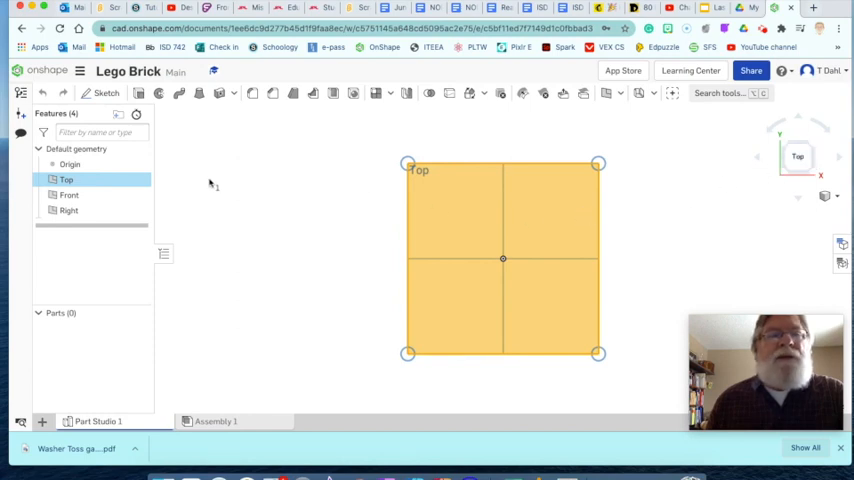
pyautogui.moveTo(104, 92)
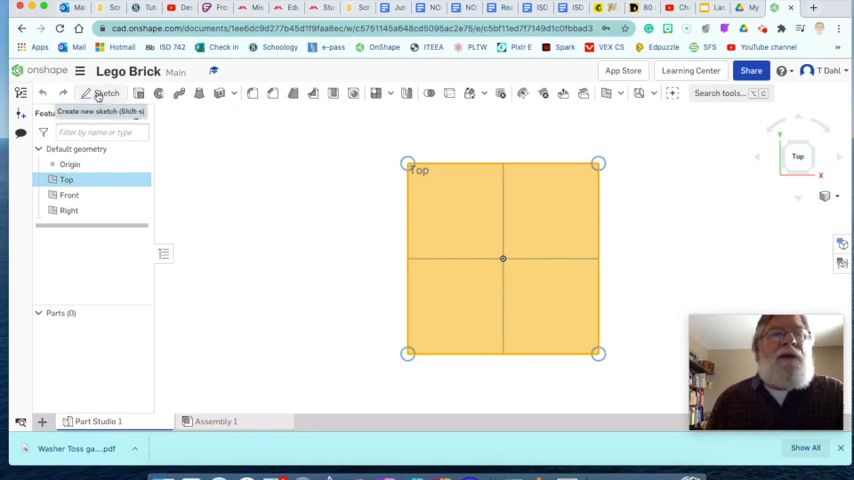
# Sketch a center point rectangle from the origin on the Top plane and accept Sketch 1
pyautogui.click(100, 92)
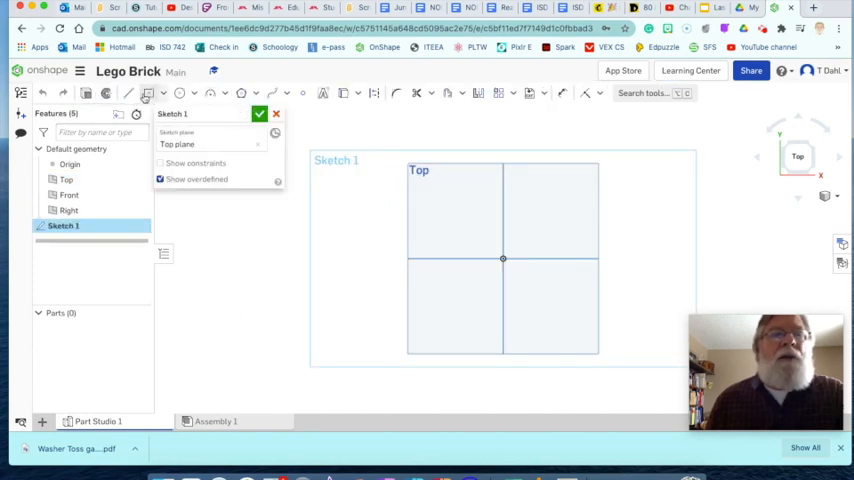
pyautogui.click(168, 92)
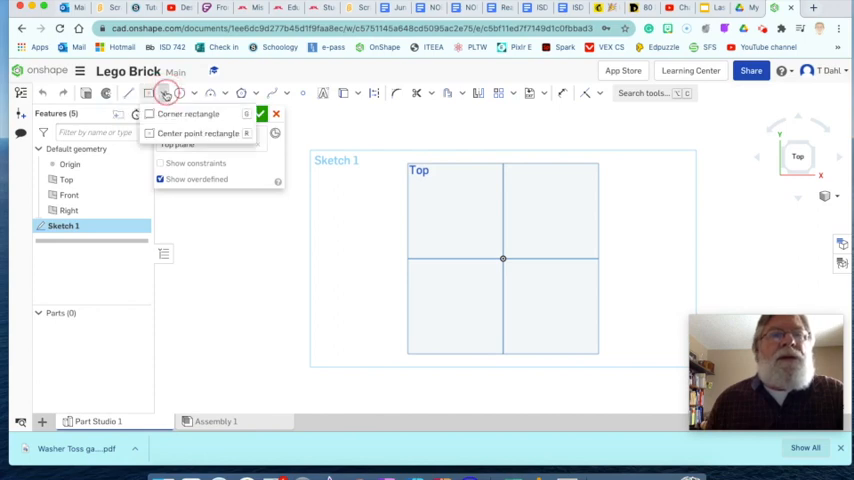
pyautogui.moveTo(196, 132)
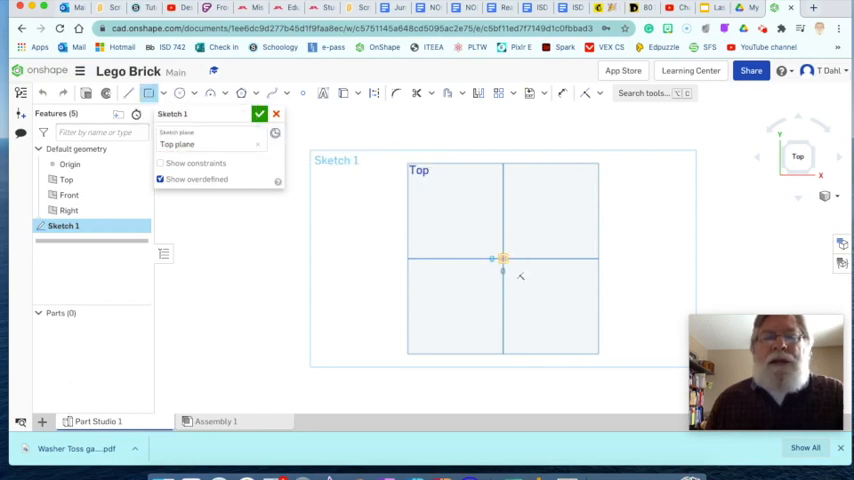
pyautogui.moveTo(460, 236); pyautogui.dragTo(548, 284)
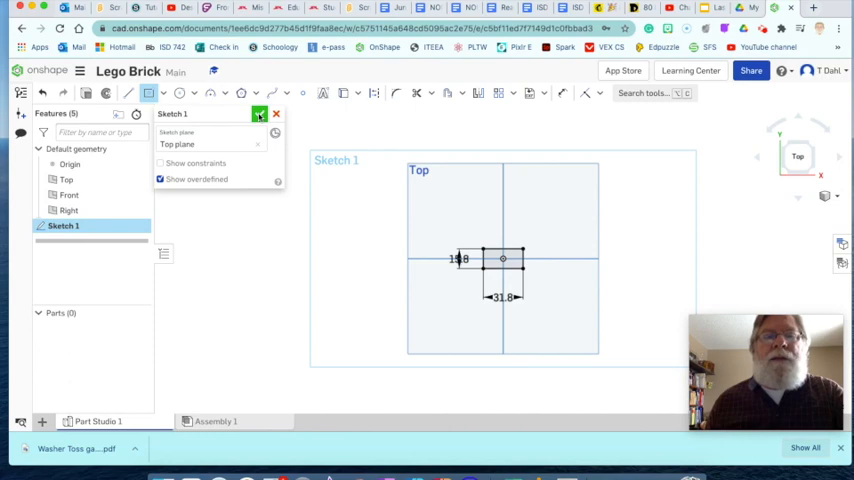
pyautogui.click(260, 114)
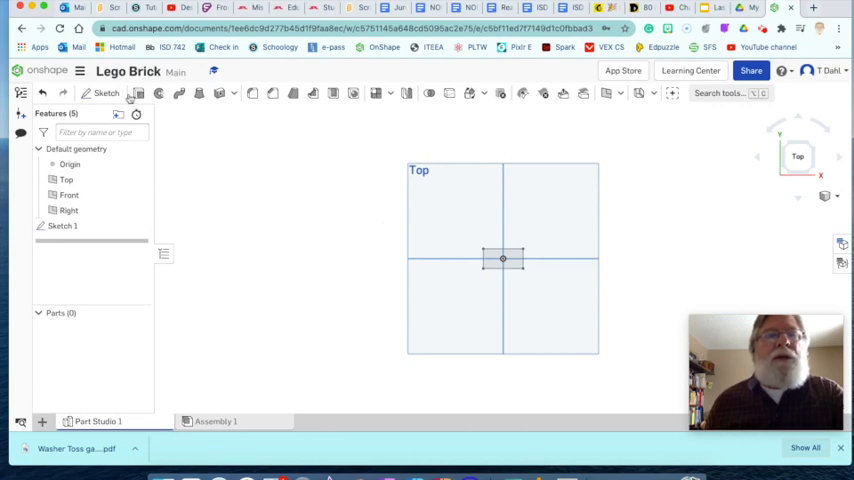
pyautogui.moveTo(138, 92)
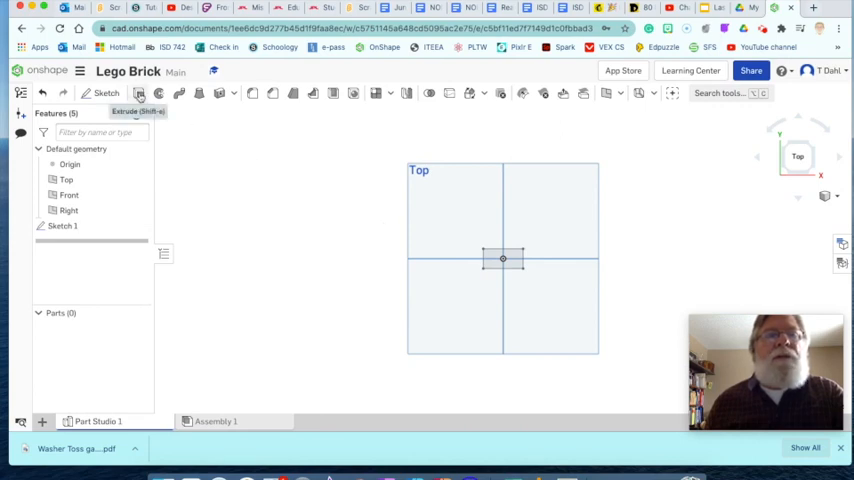
# Extrude the rectangle region 9.8 mm into the solid brick body Part 1
pyautogui.click(140, 92)
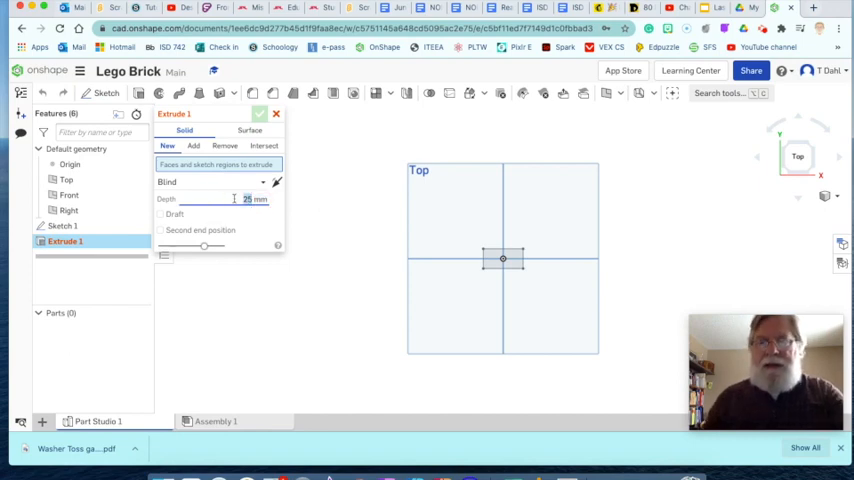
pyautogui.write('9.8')
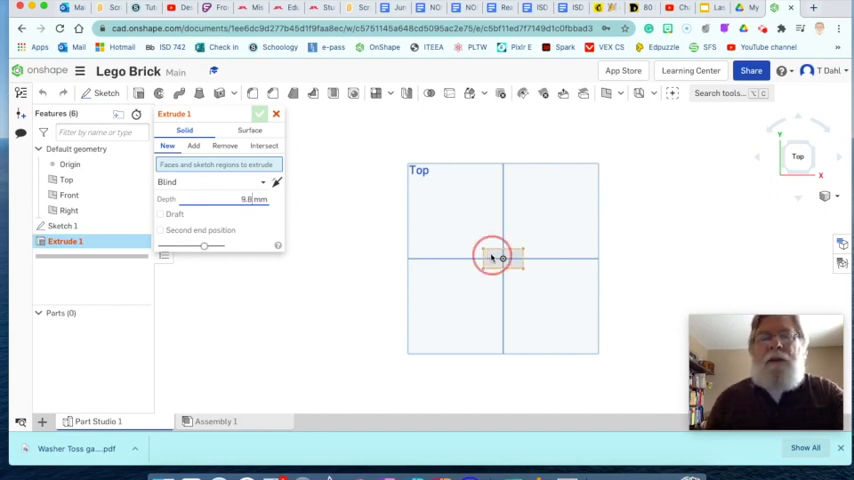
pyautogui.click(500, 258)
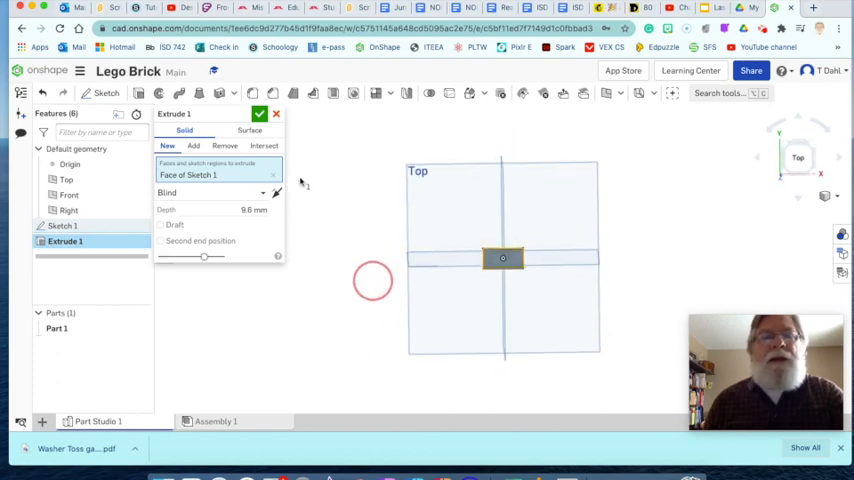
pyautogui.click(260, 112)
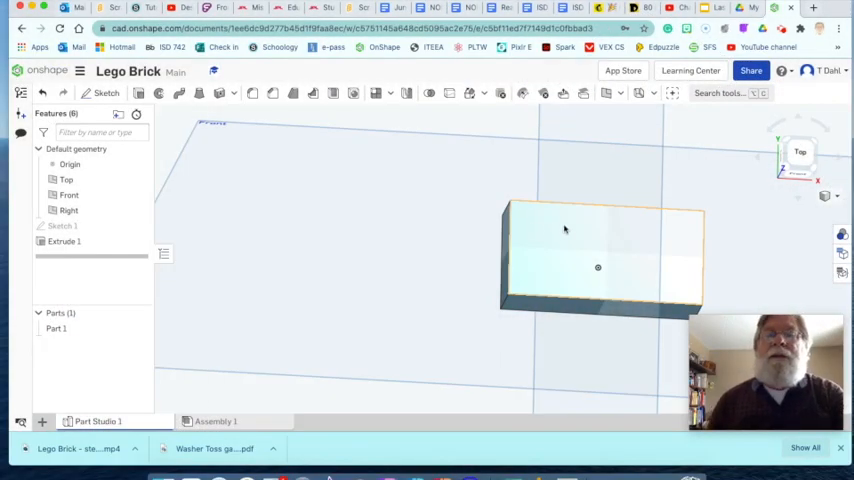
pyautogui.moveTo(684, 240)
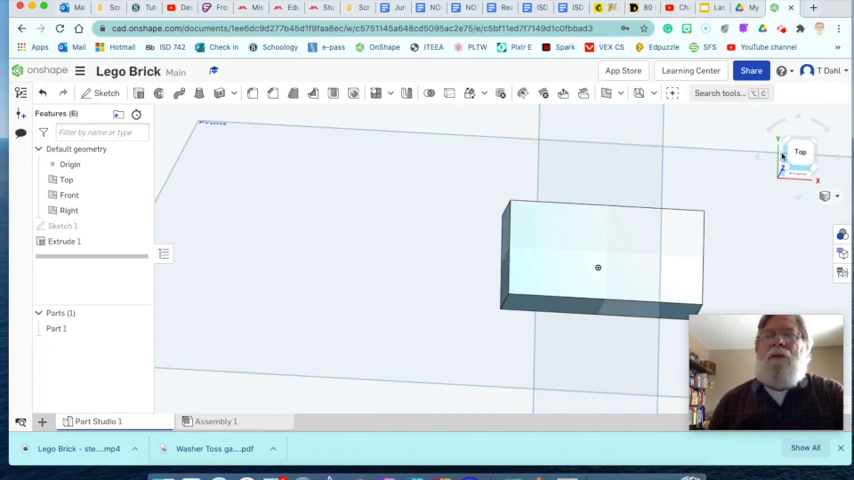
# Face the brick from above and start Sketch 2 on its top face
pyautogui.click(800, 156)
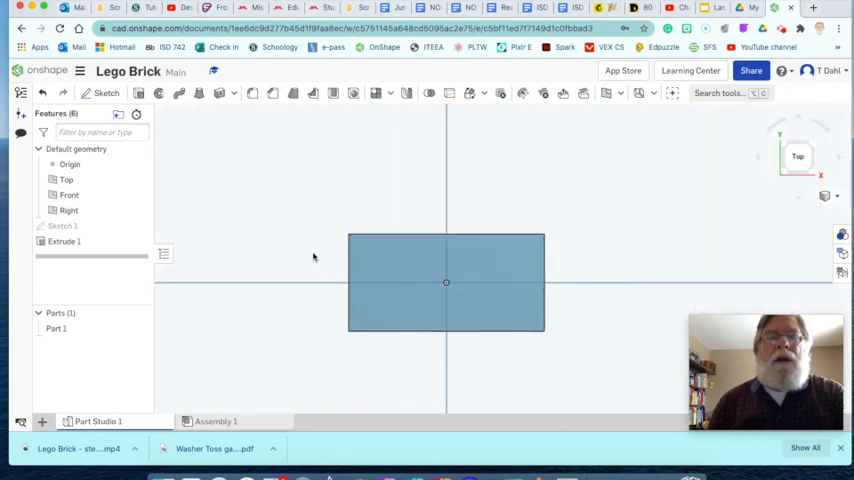
pyautogui.click(104, 92)
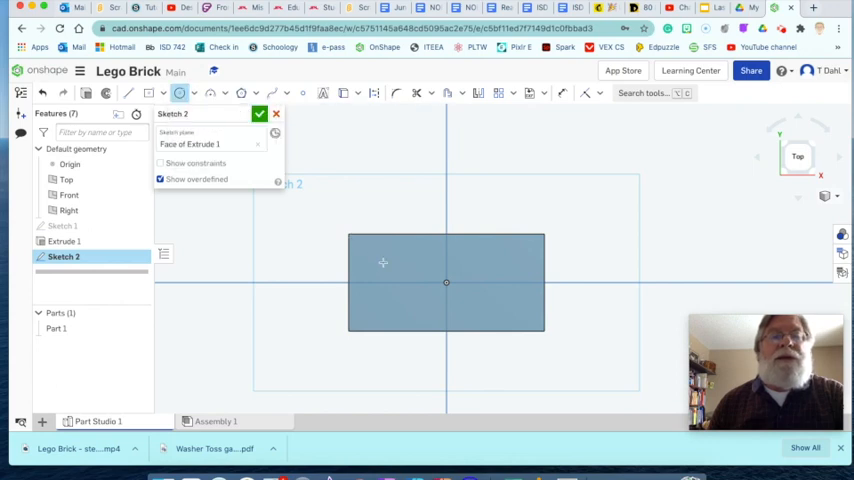
# Sketch a Ø4.8 mm stud circle near the top-left corner and accept Sketch 2
pyautogui.click(398, 276)
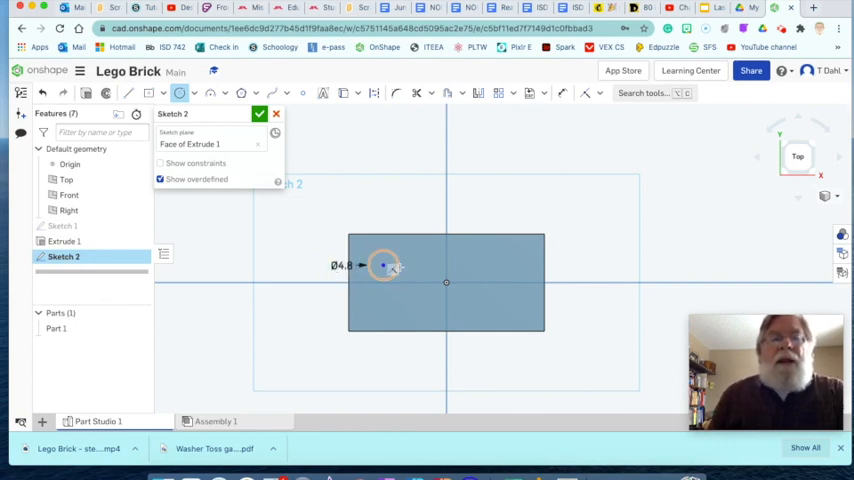
pyautogui.click(384, 264)
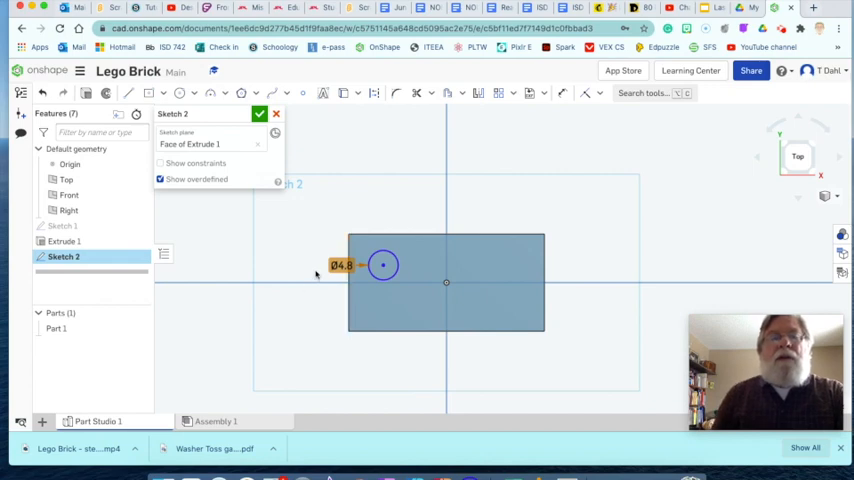
pyautogui.click(342, 264)
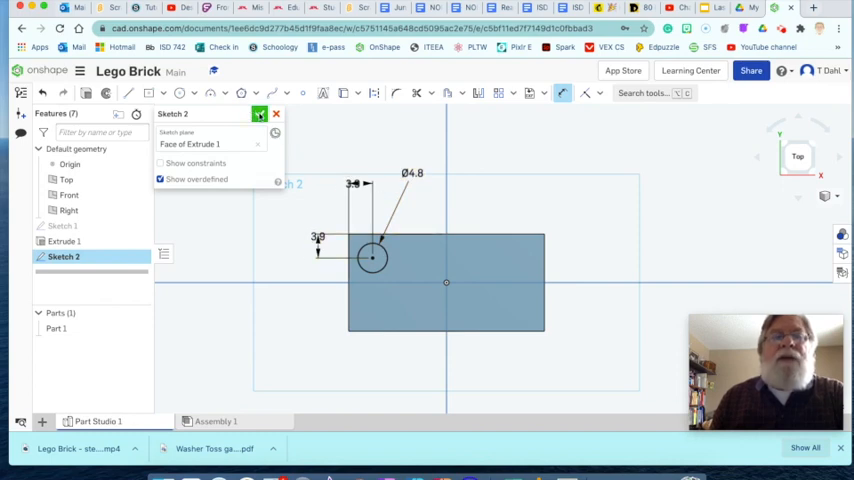
pyautogui.click(260, 112)
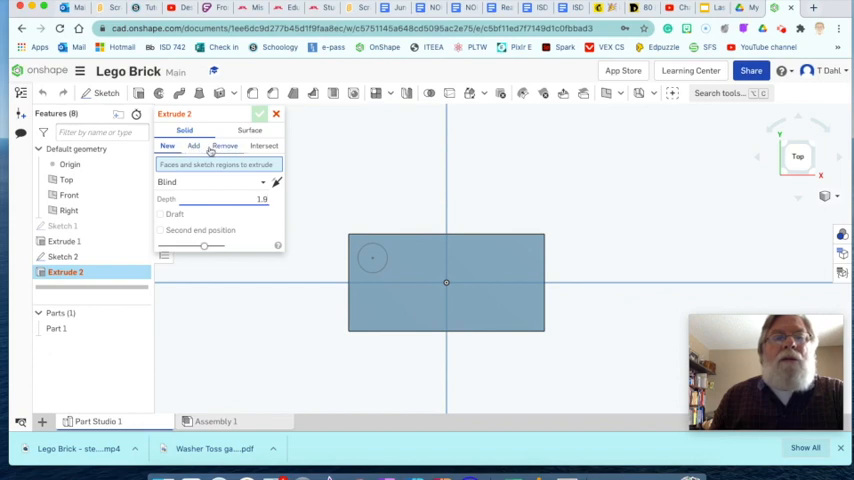
# Extrude the circle 1.8 mm as an Add stud merged onto Part 1
pyautogui.click(192, 146)
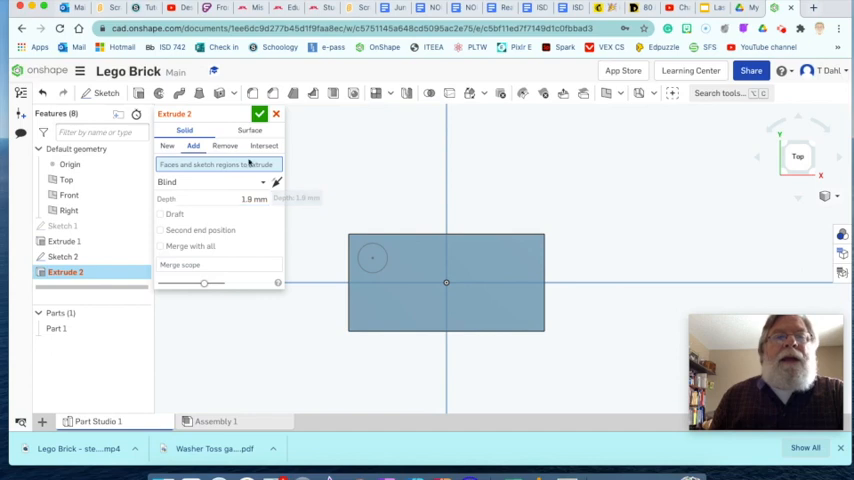
pyautogui.click(372, 258)
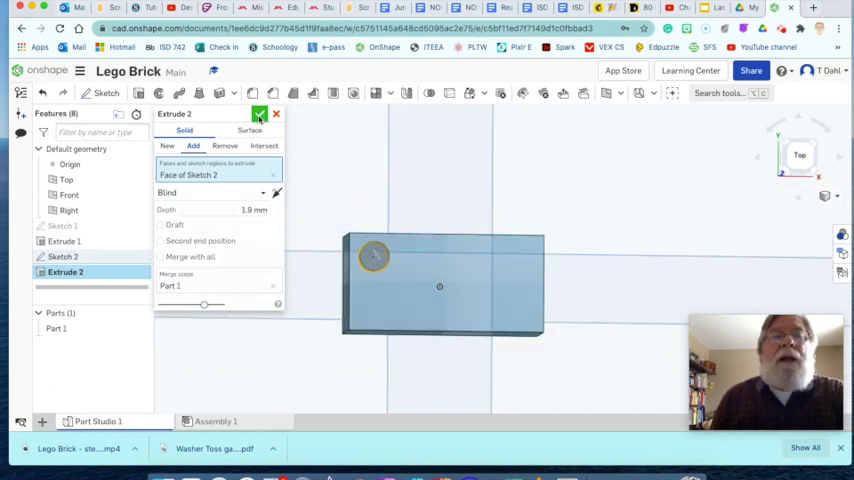
pyautogui.click(260, 112)
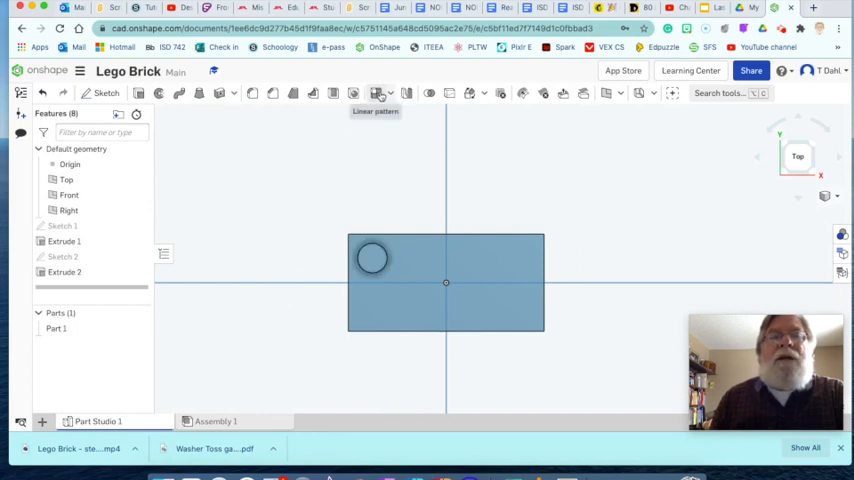
# Start a Linear feature pattern using the stud extrude as the feature to repeat
pyautogui.click(376, 92)
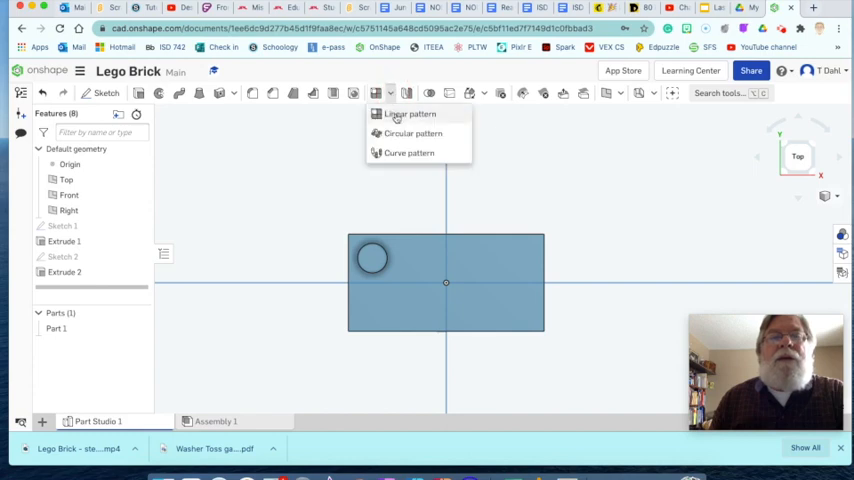
pyautogui.click(408, 112)
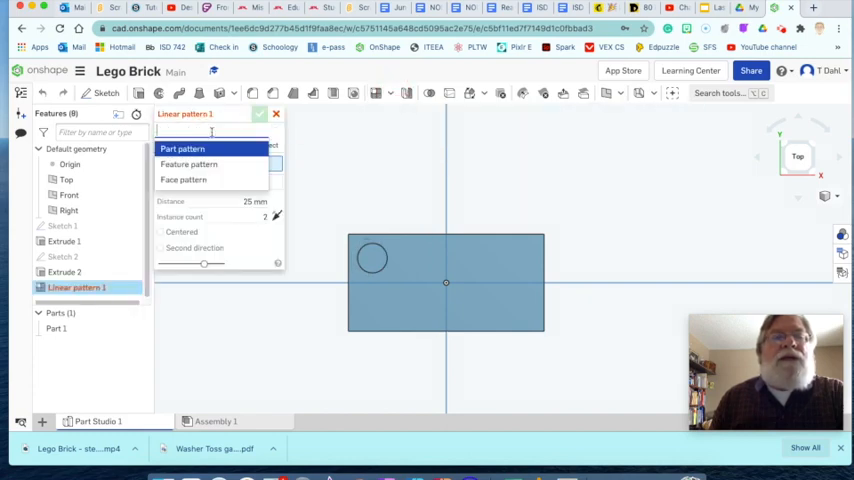
pyautogui.click(188, 164)
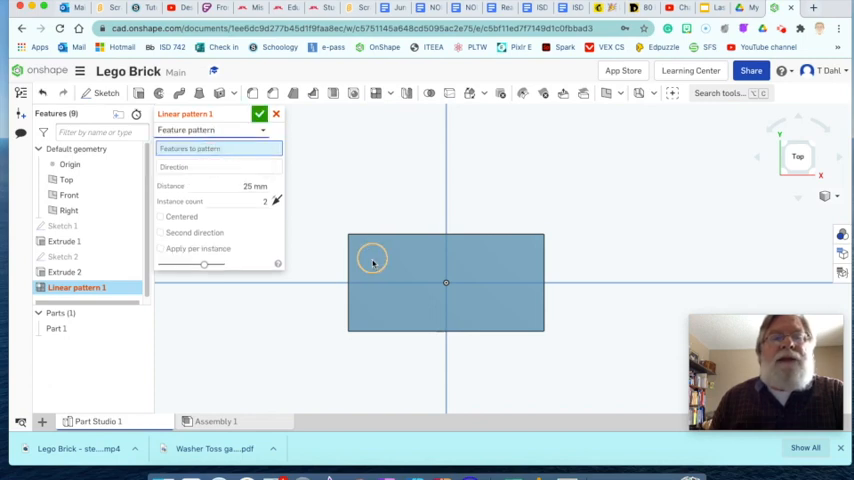
pyautogui.click(64, 272)
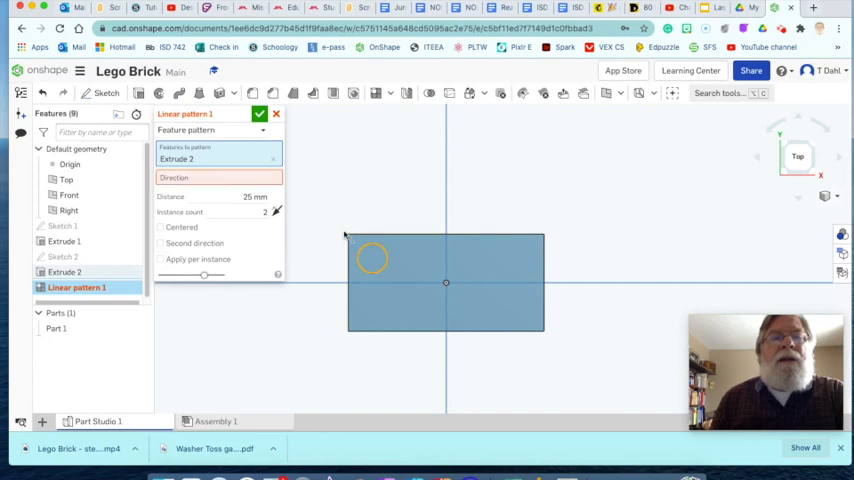
# Direct the pattern along the brick's long top edge with 8 mm spacing and 4 copies
pyautogui.click(216, 176)
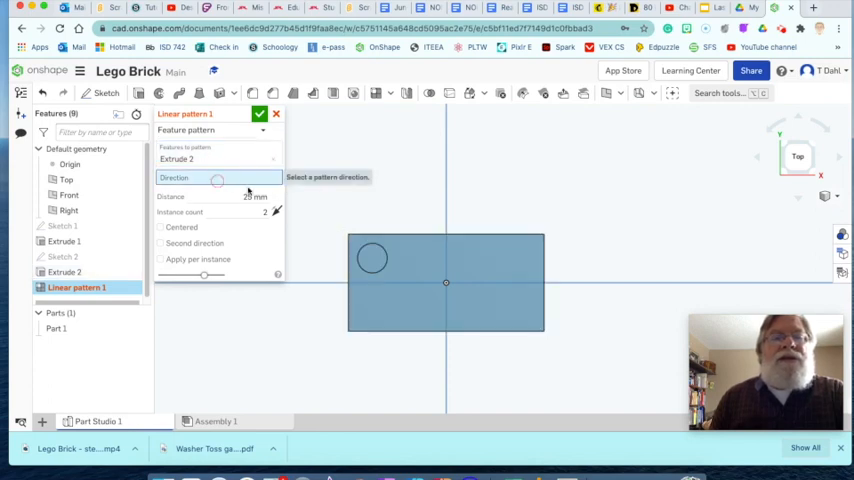
pyautogui.click(424, 236)
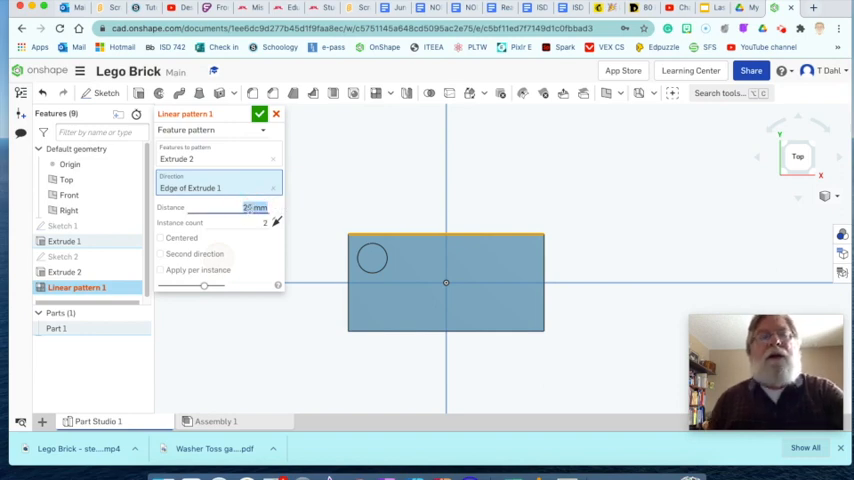
pyautogui.click(264, 222)
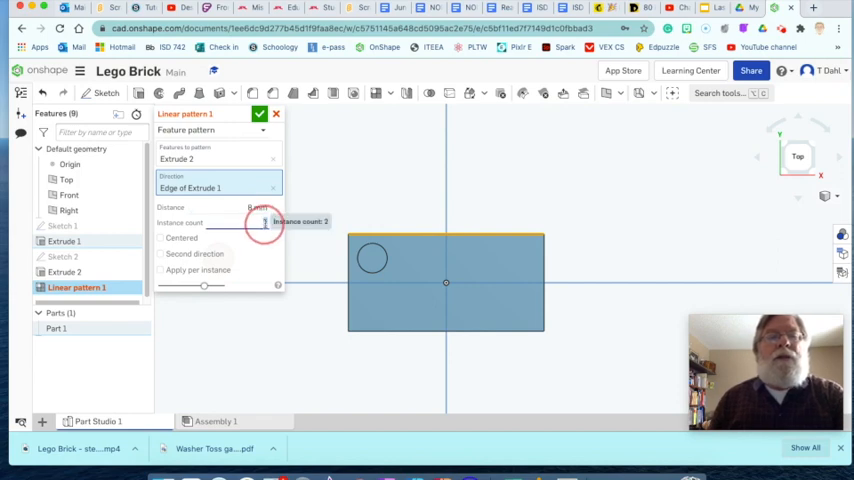
pyautogui.click(264, 222)
pyautogui.write('4')
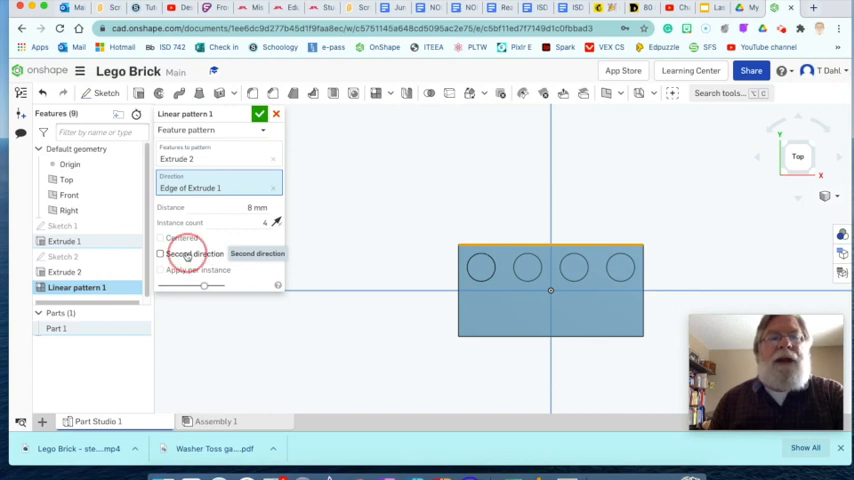
# Add a second pattern direction at 8 mm spacing, count 2, making a two-by-four stud grid
pyautogui.click(160, 252)
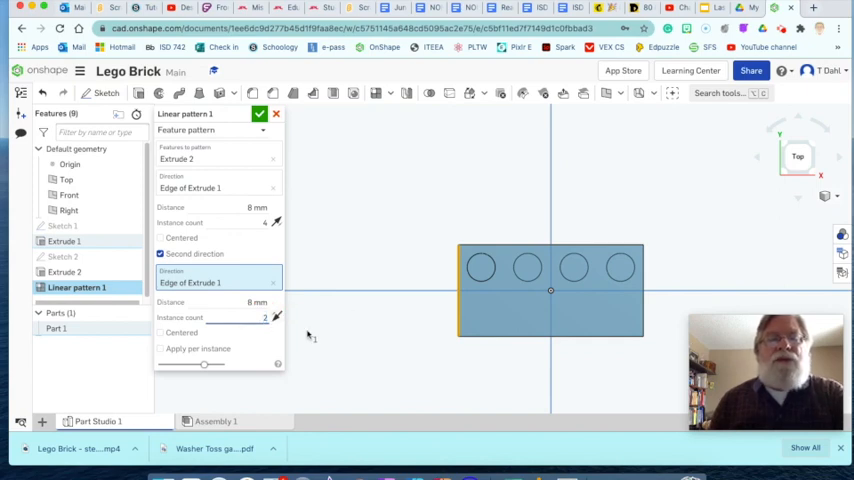
pyautogui.moveTo(352, 324)
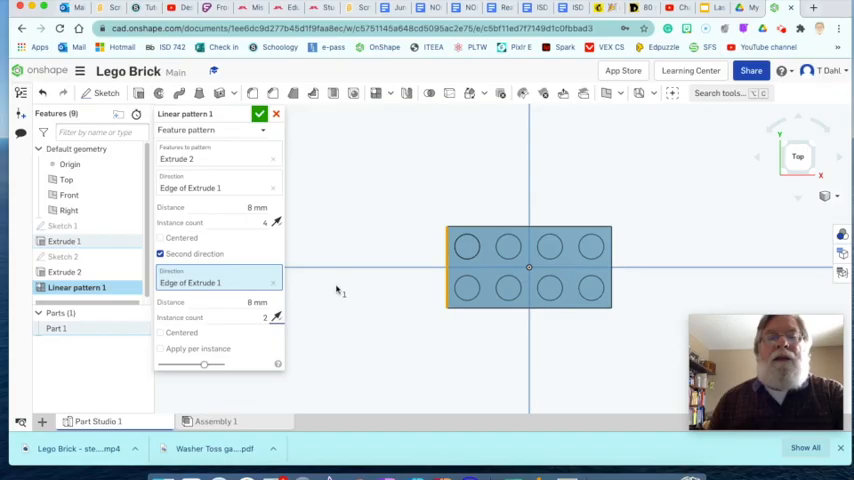
pyautogui.click(260, 112)
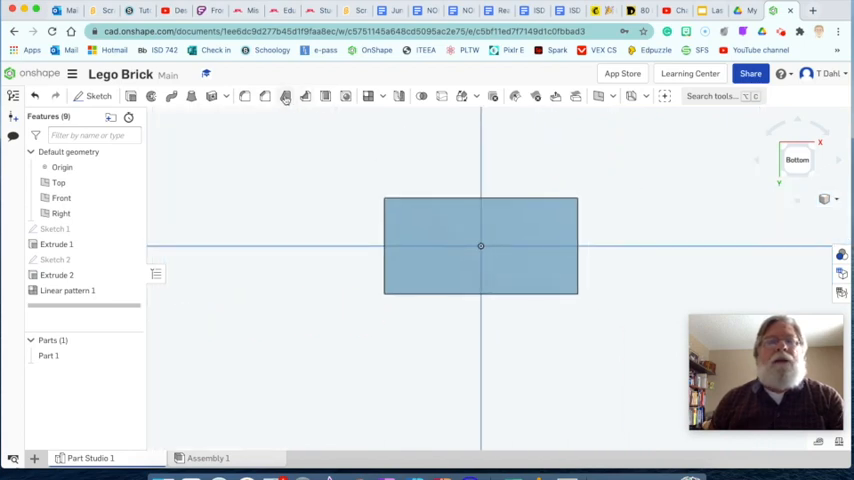
pyautogui.moveTo(324, 96)
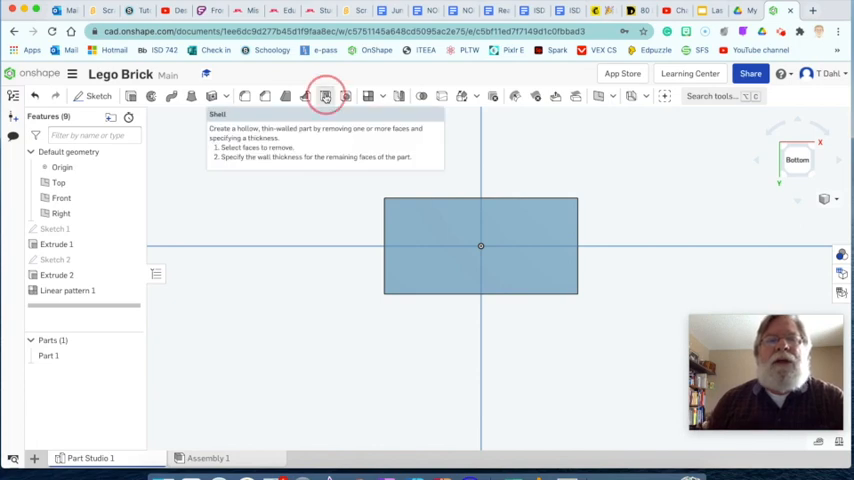
# Shell Part 1 from its bottom face with 1.2 mm walls and view the underside normal-on
pyautogui.click(324, 96)
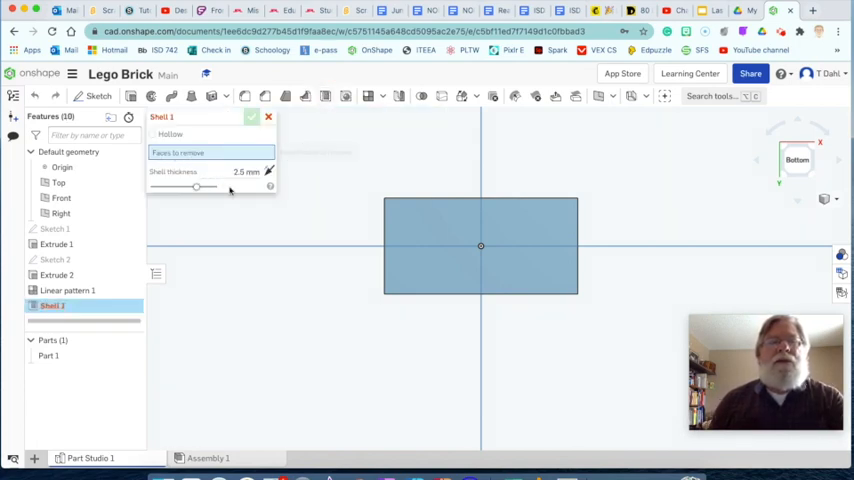
pyautogui.tripleClick(244, 172)
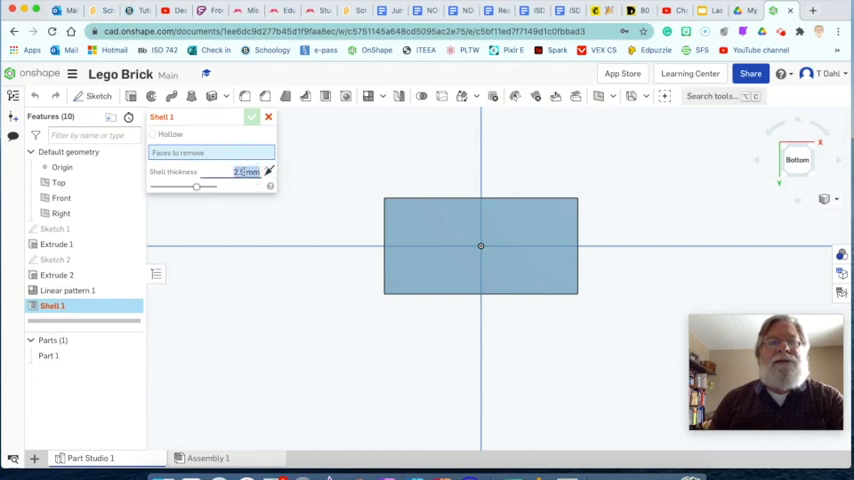
pyautogui.moveTo(268, 172)
pyautogui.write('1.2')
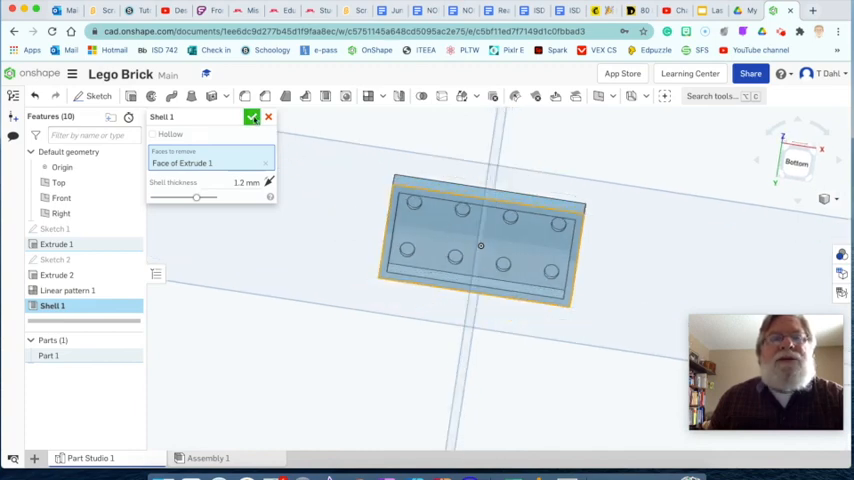
pyautogui.click(252, 116)
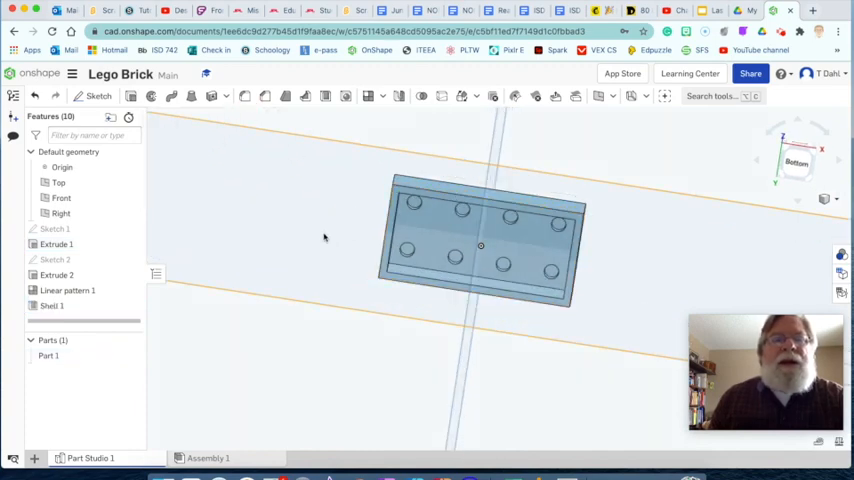
pyautogui.rightClick(324, 236)
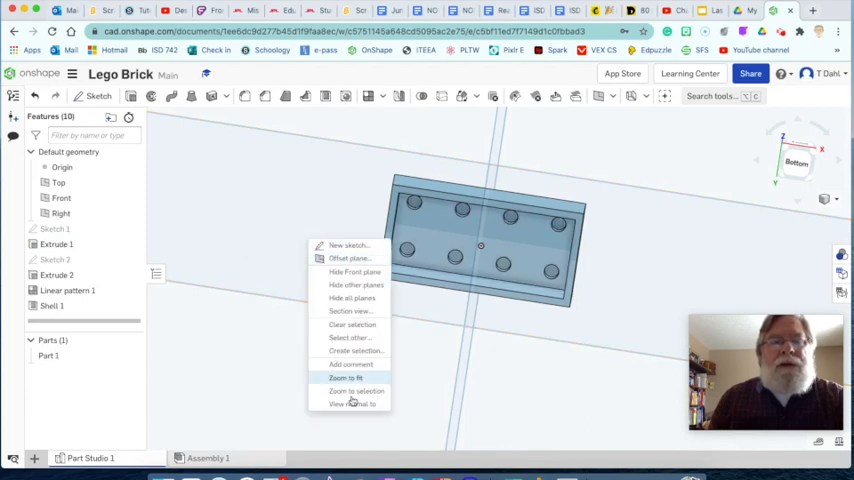
pyautogui.click(348, 404)
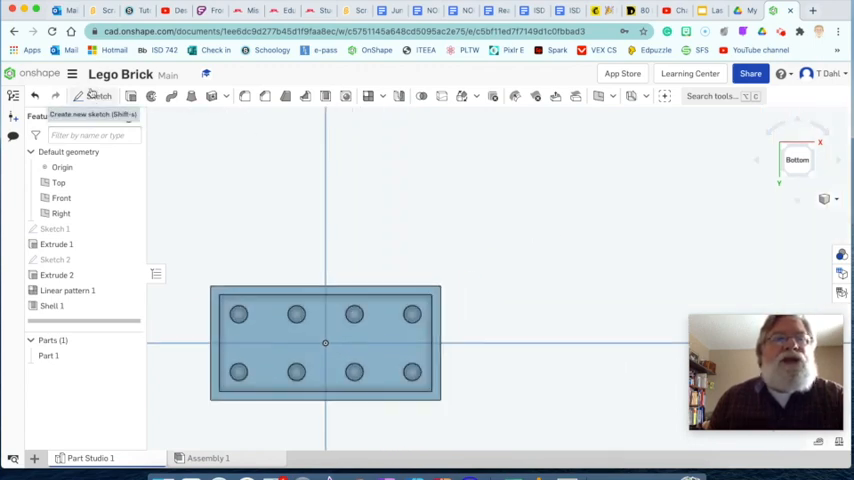
# Sketch two concentric circles centred on the shelled underside, one dimensioned 6.5 mm
pyautogui.click(96, 96)
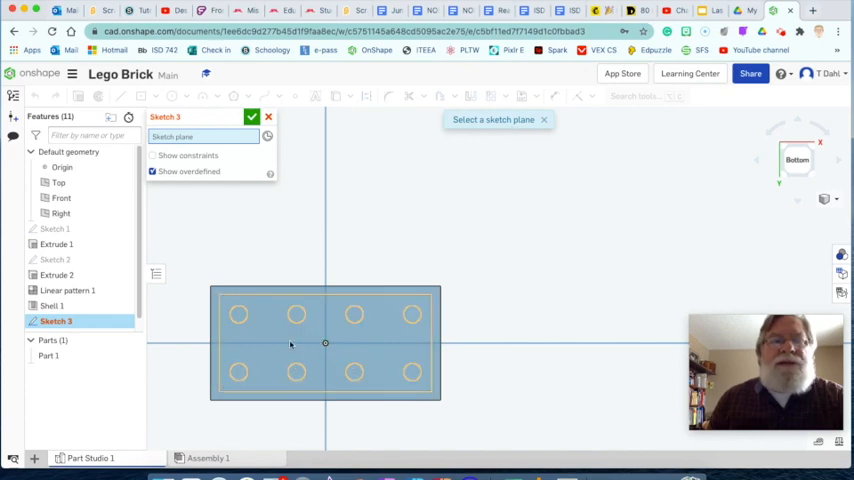
pyautogui.moveTo(344, 336)
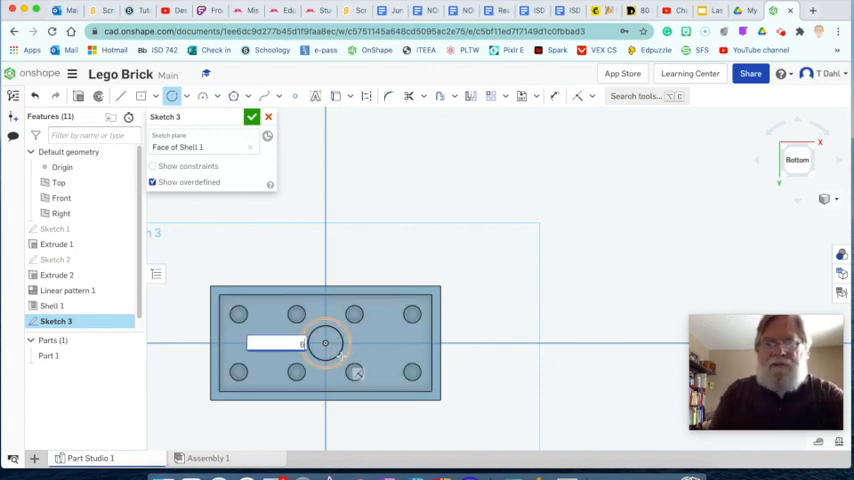
pyautogui.write('6.5')
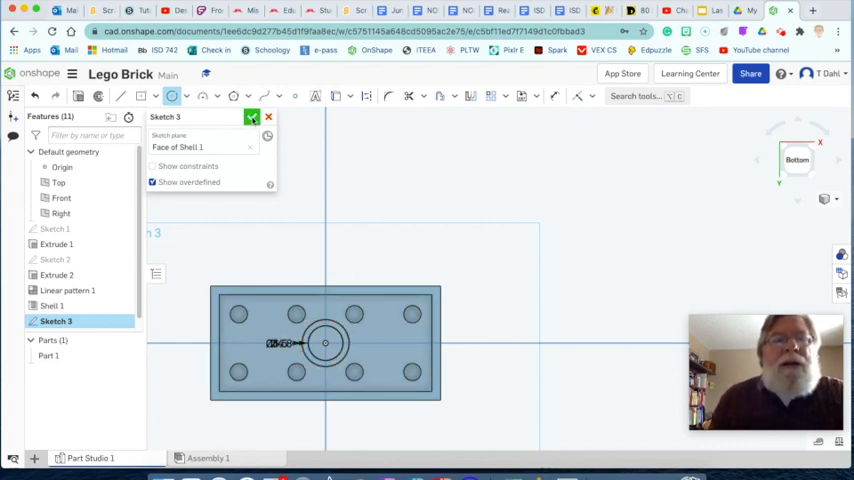
pyautogui.click(252, 116)
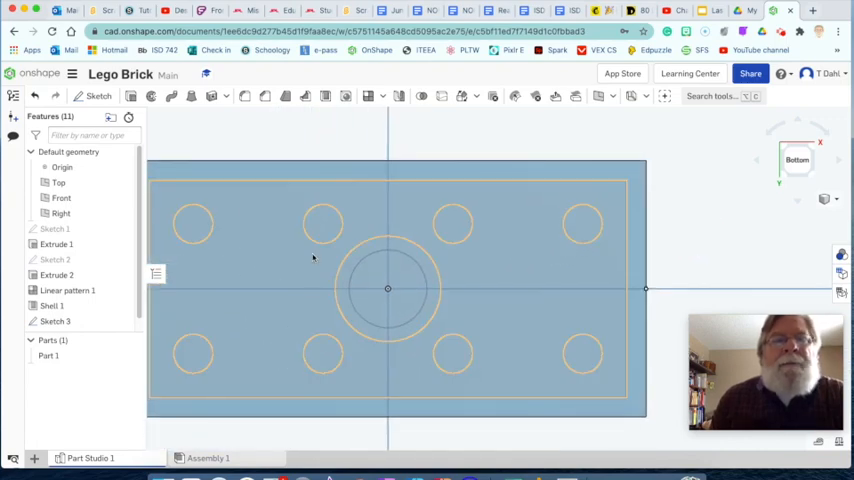
# Extrude the ring region of Sketch 3 up to the Extrude 1 face as a central tube
pyautogui.click(130, 96)
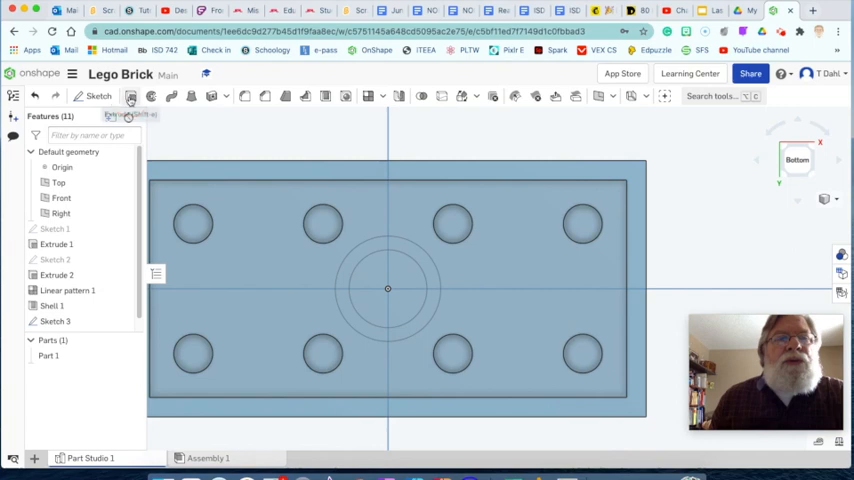
pyautogui.click(132, 96)
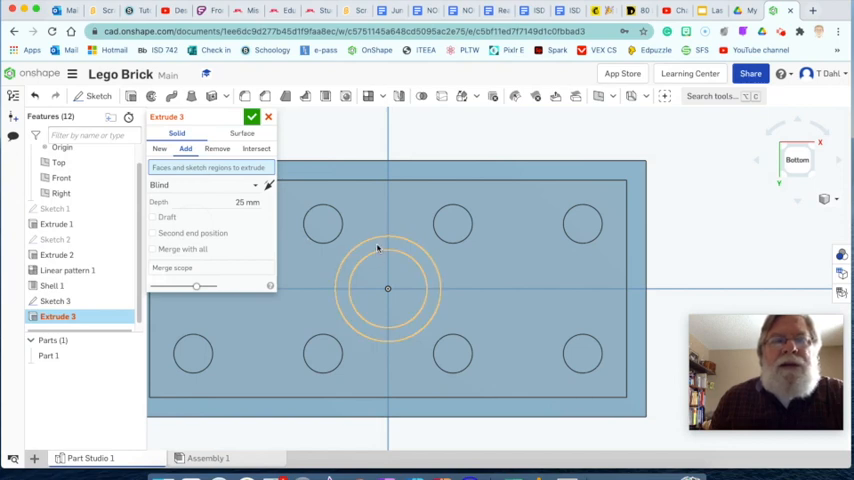
pyautogui.click(378, 246)
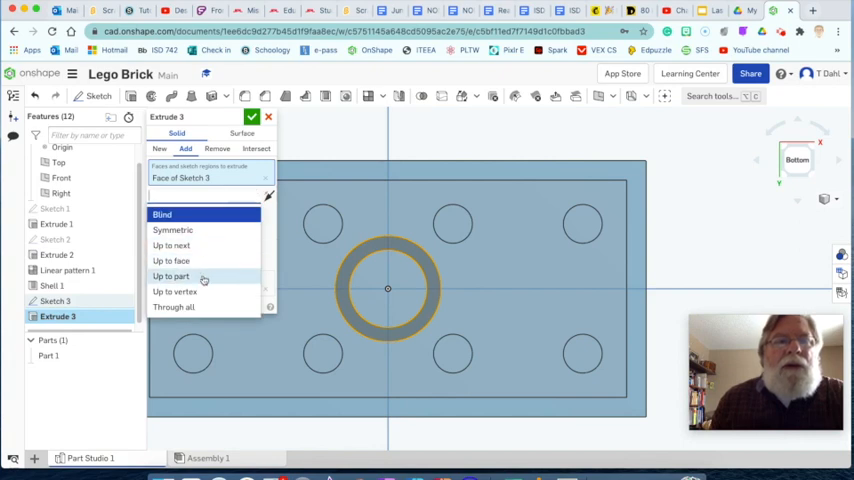
pyautogui.moveTo(172, 260)
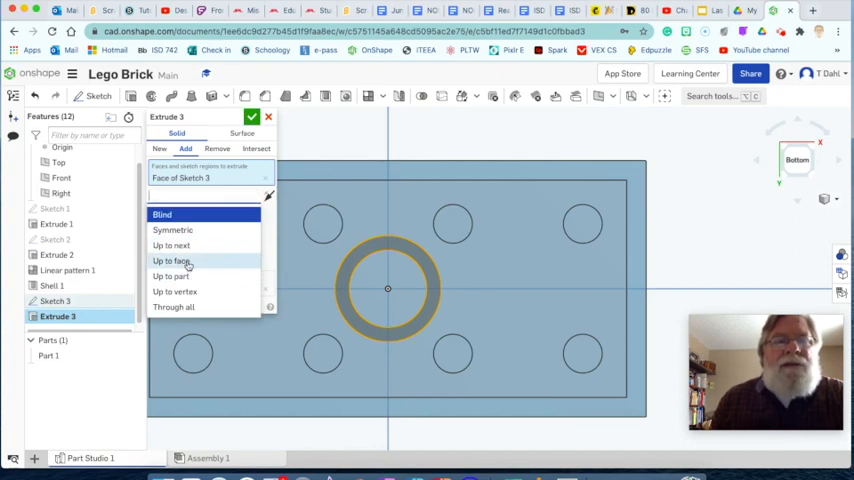
pyautogui.click(172, 260)
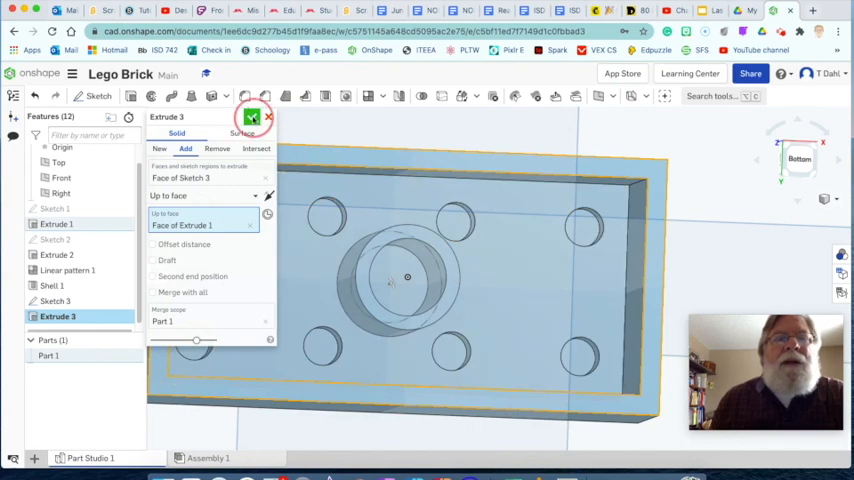
pyautogui.click(252, 118)
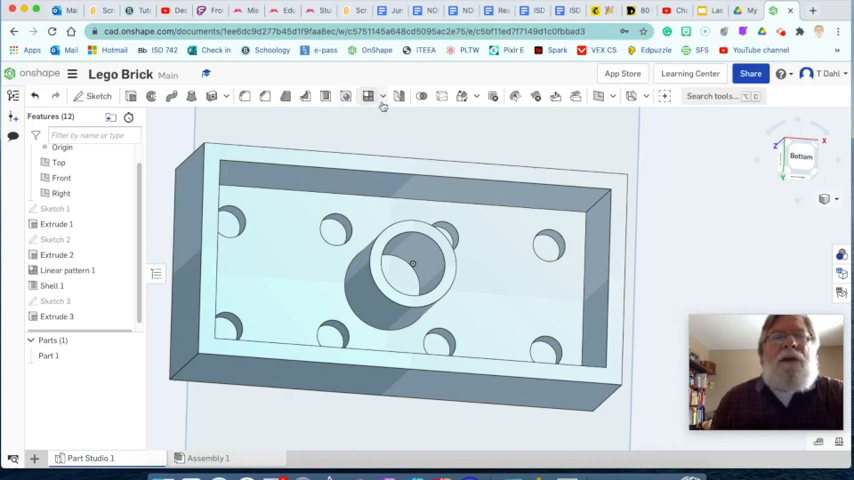
# Feature-pattern Extrude 3 along the brick's long edge, 8 mm apart, centred on the original
pyautogui.click(380, 96)
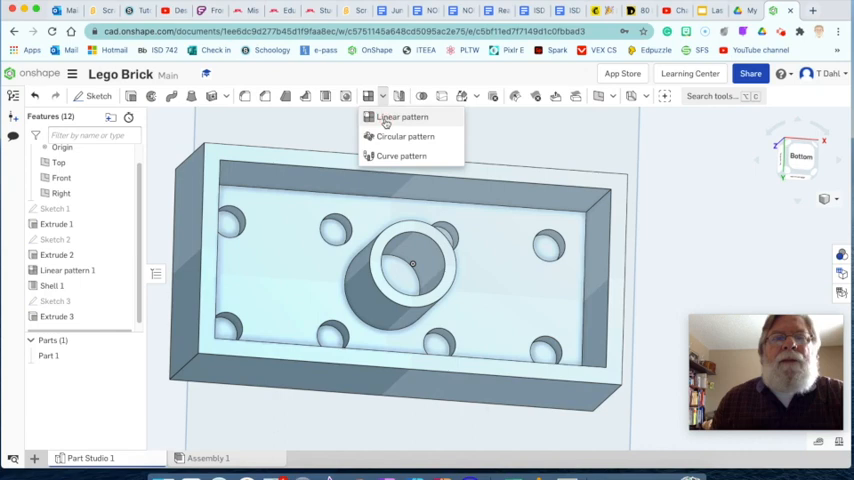
pyautogui.click(400, 116)
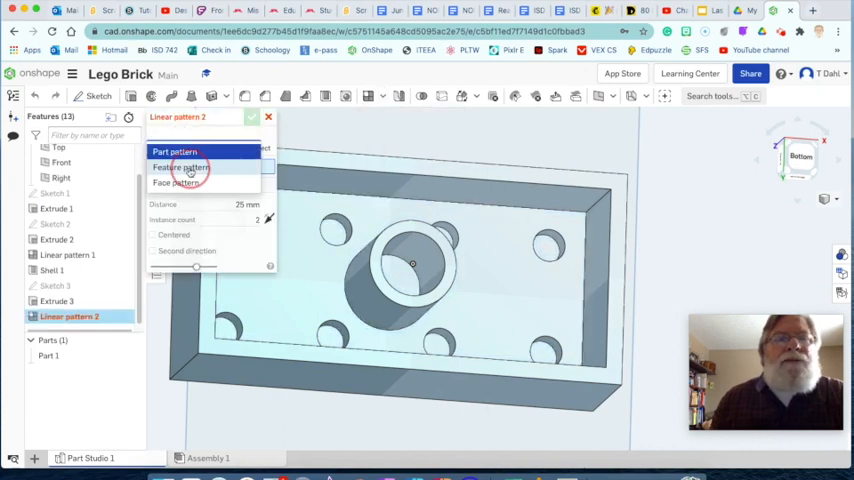
pyautogui.click(180, 168)
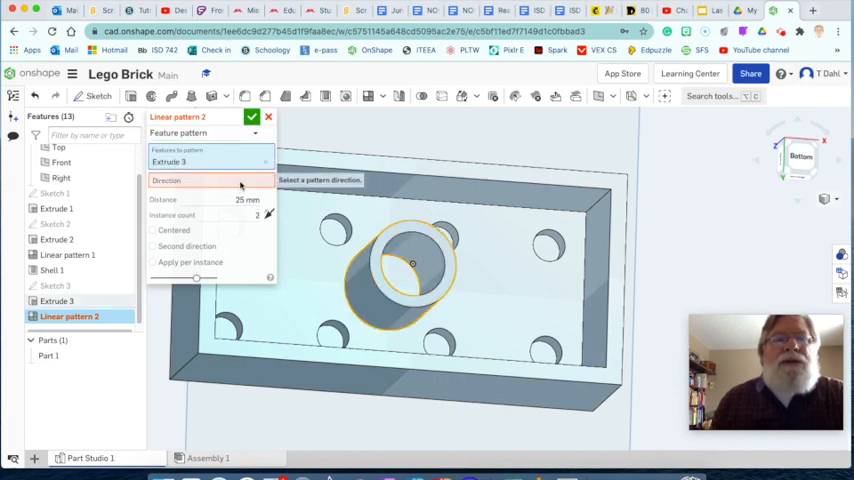
pyautogui.click(210, 180)
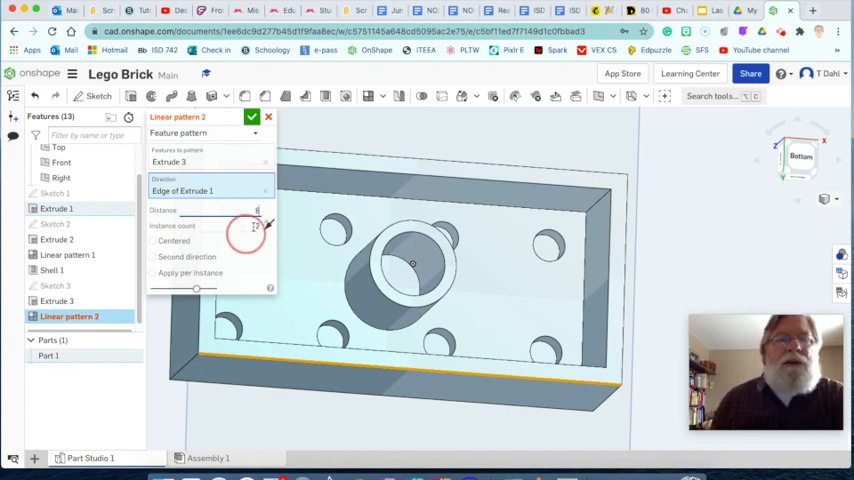
pyautogui.click(152, 240)
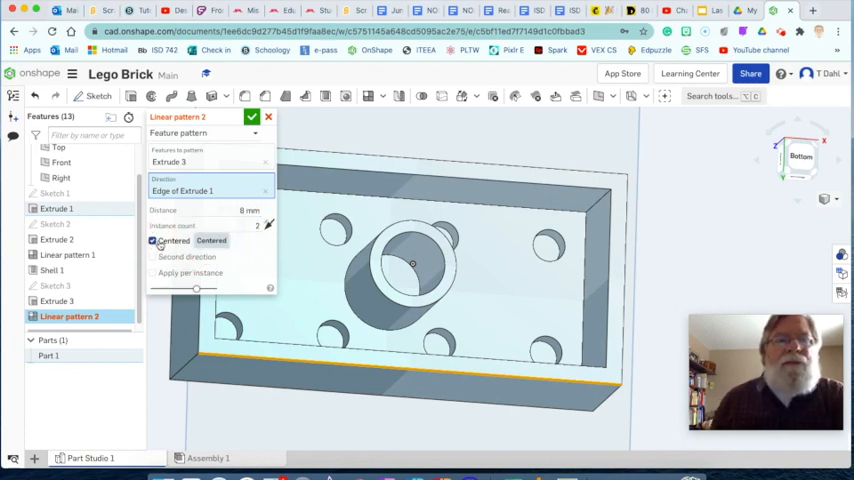
pyautogui.click(152, 240)
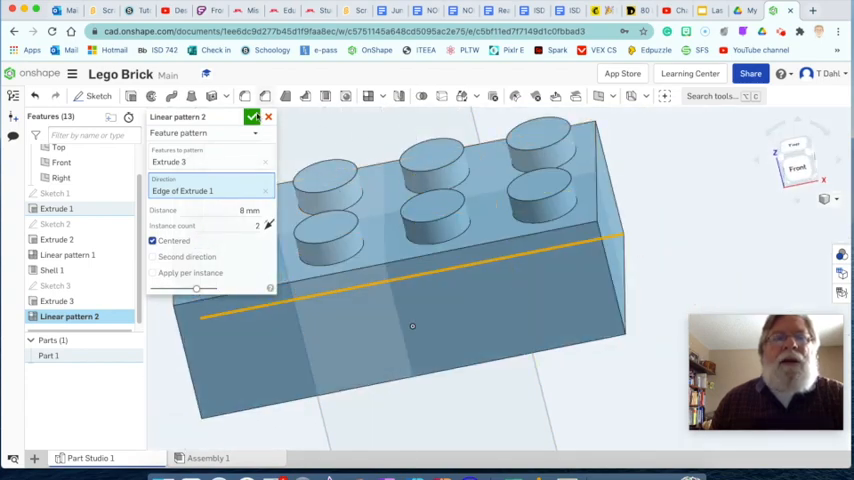
pyautogui.click(252, 116)
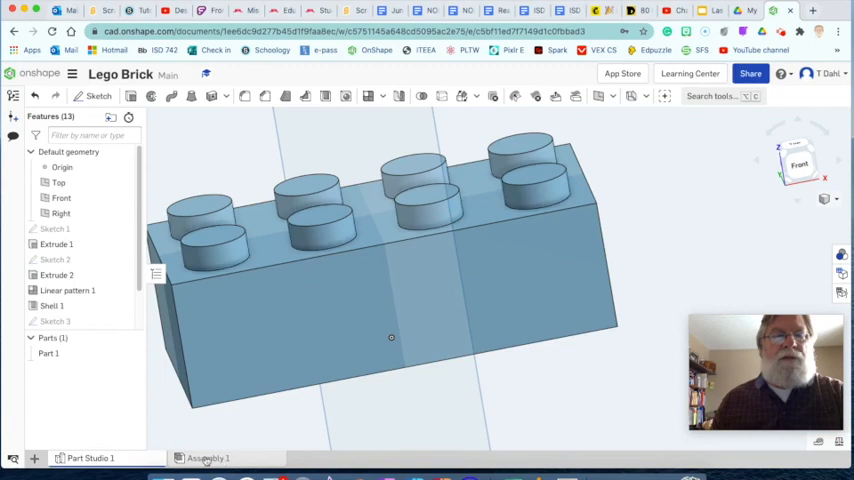
pyautogui.moveTo(208, 458)
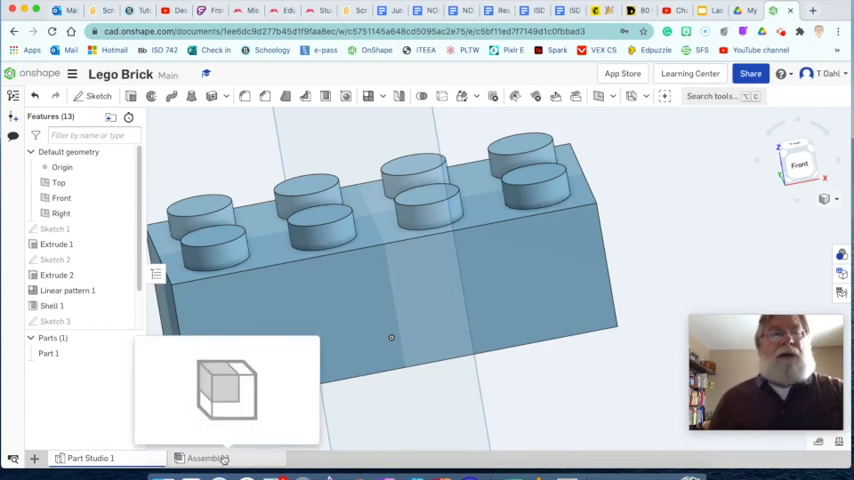
# Rename Part 1 to Lego Brick and create a new Assembly 1 tab
pyautogui.rightClick(204, 458)
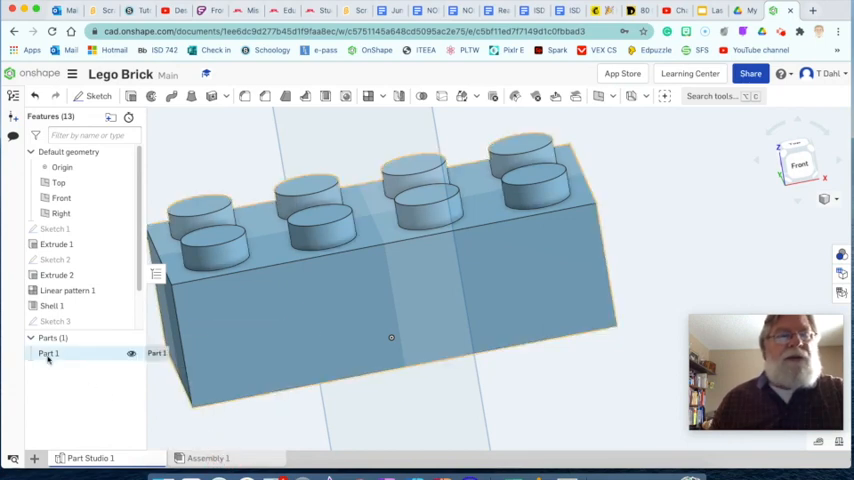
pyautogui.rightClick(48, 352)
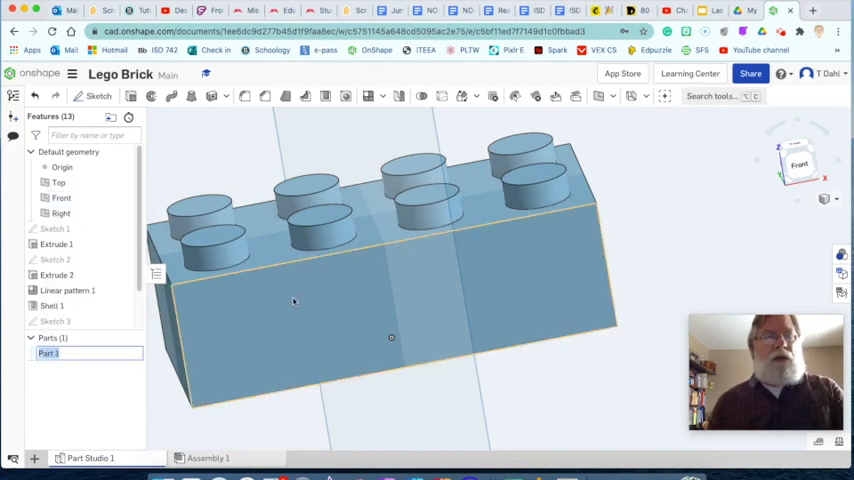
pyautogui.write('Lego Bric')
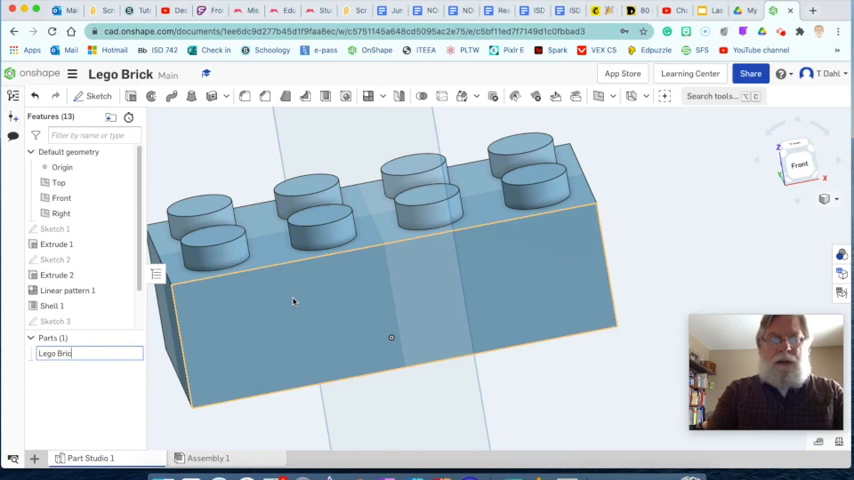
pyautogui.press('Return')
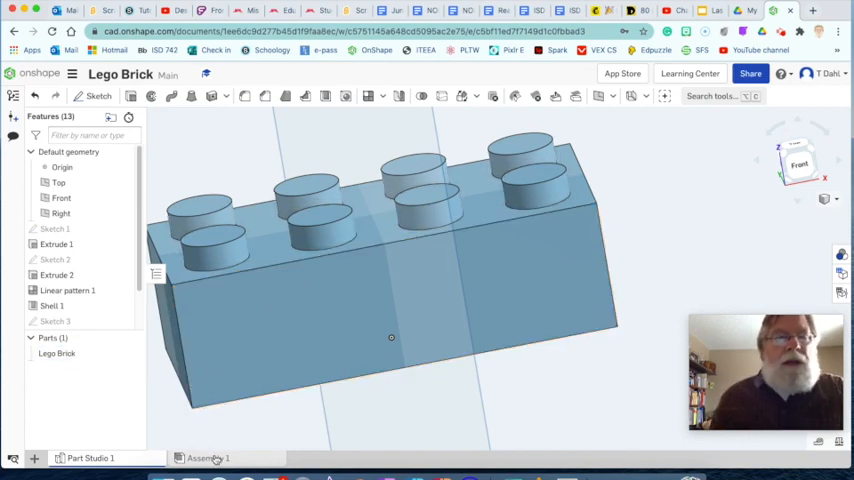
pyautogui.rightClick(208, 458)
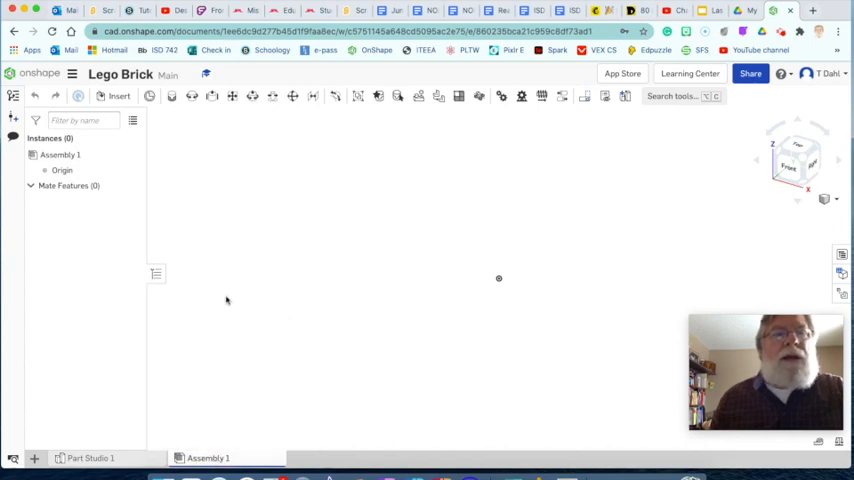
# Insert the Lego Brick part from Part Studio 1 into Assembly 1
pyautogui.rightClick(208, 458)
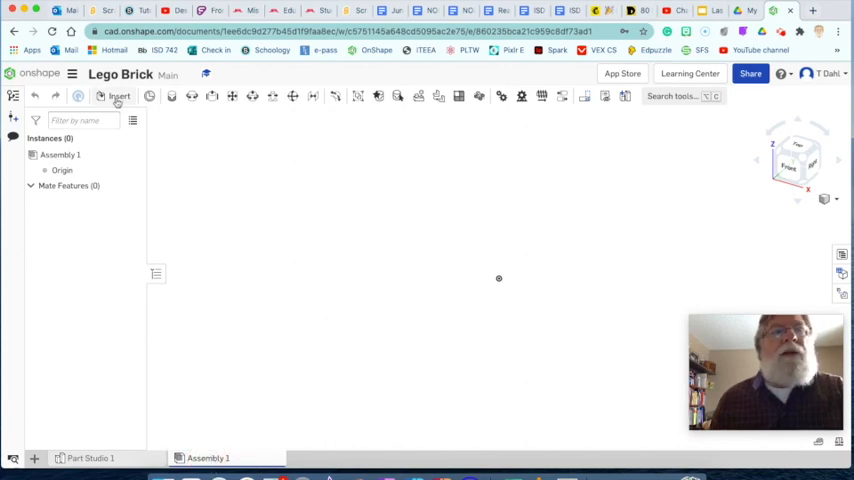
pyautogui.click(118, 96)
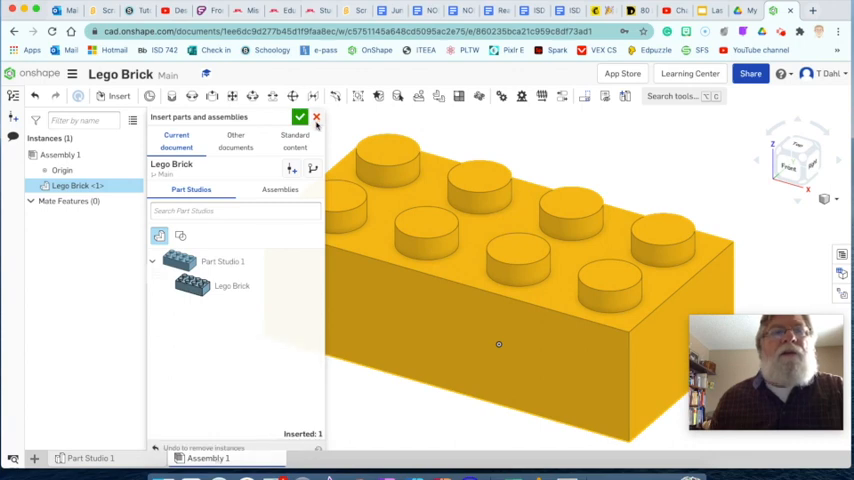
pyautogui.click(300, 116)
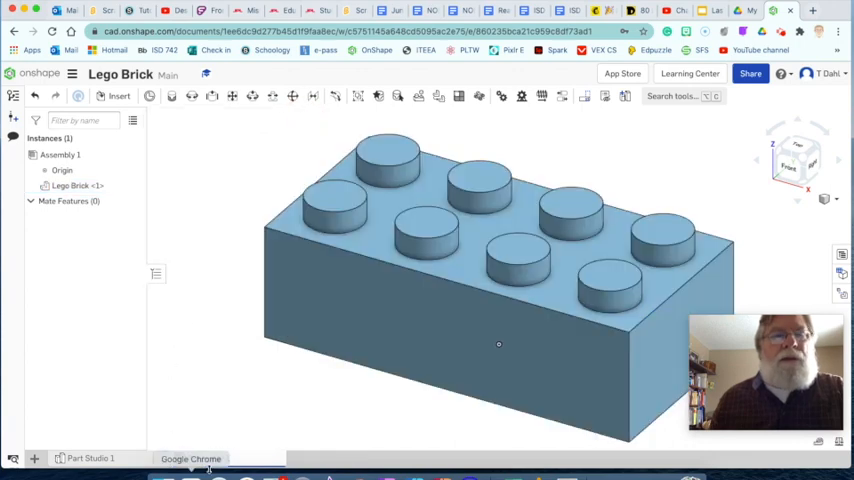
# Create a drawing of Assembly 1 on the ANSI_A_INCH template with no views
pyautogui.rightClick(204, 458)
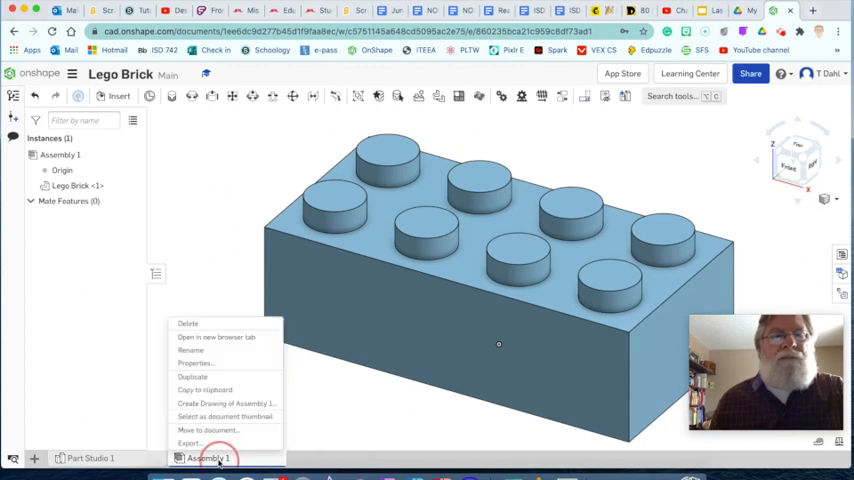
pyautogui.moveTo(204, 390)
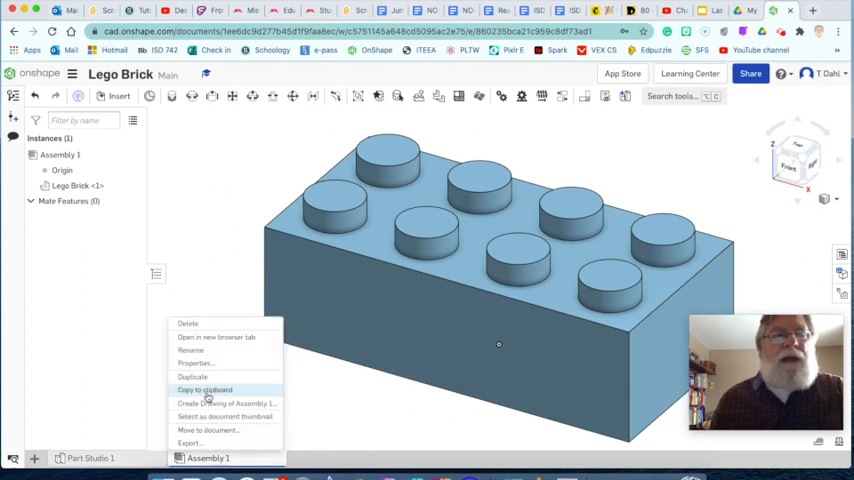
pyautogui.moveTo(228, 404)
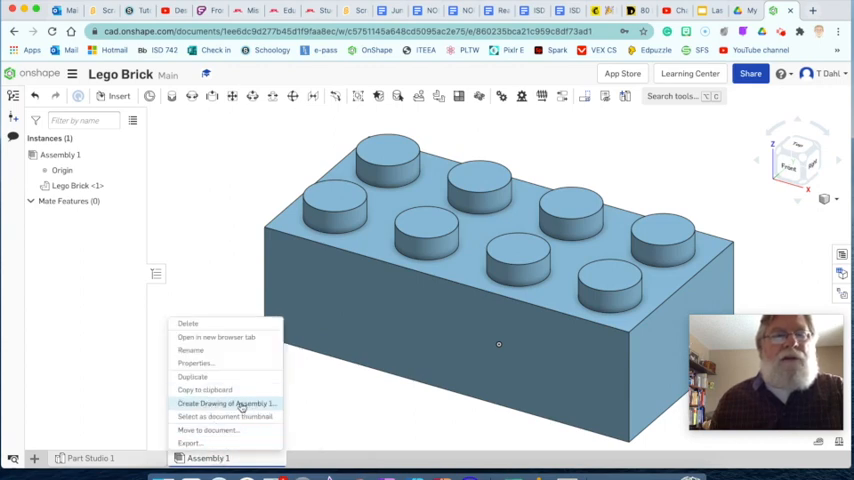
pyautogui.click(224, 404)
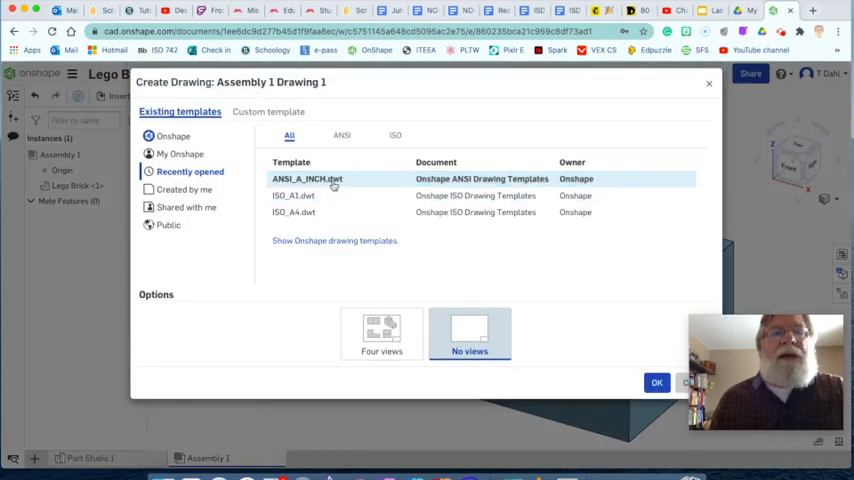
pyautogui.moveTo(348, 190)
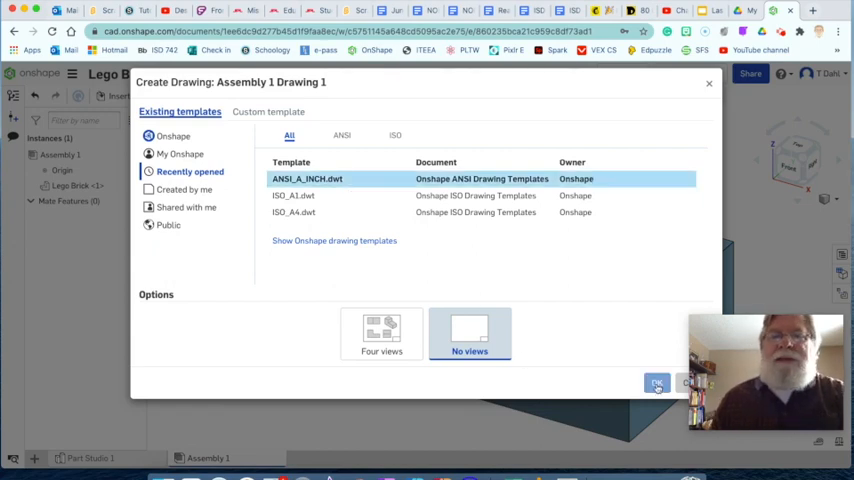
pyautogui.click(656, 384)
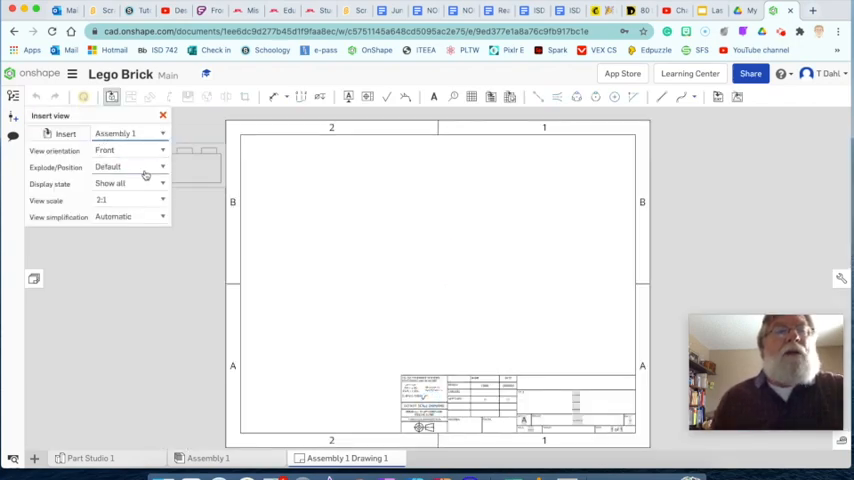
# Place a front view of the brick at 3:1 scale in the sheet's lower left
pyautogui.click(438, 278)
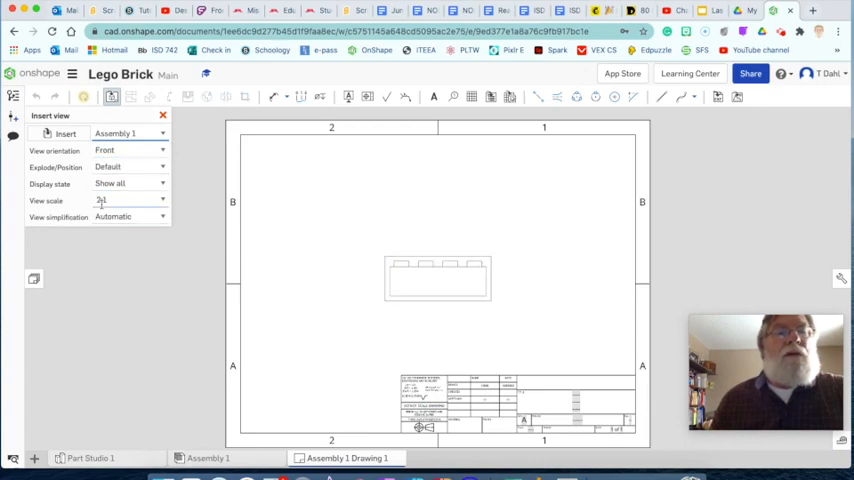
pyautogui.click(164, 200)
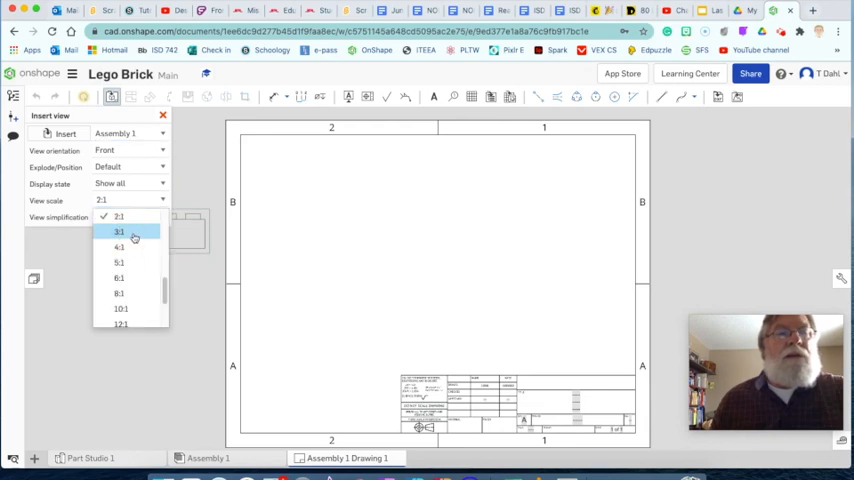
pyautogui.click(118, 232)
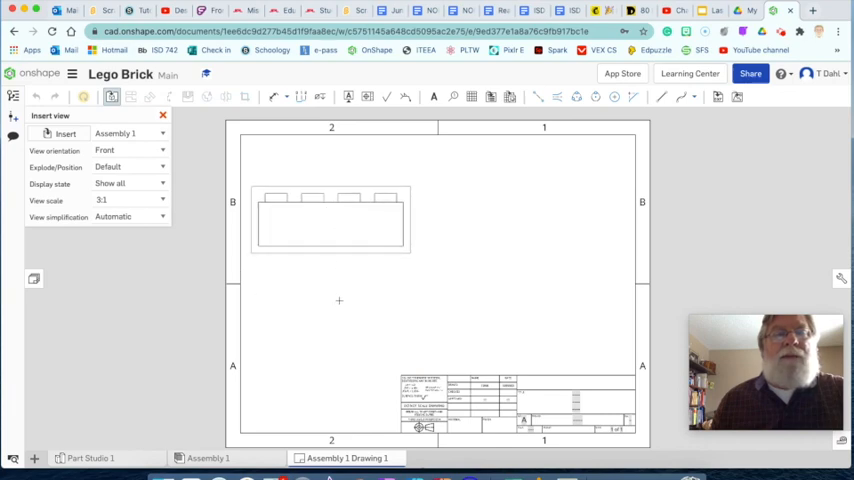
pyautogui.moveTo(332, 220); pyautogui.dragTo(404, 324)
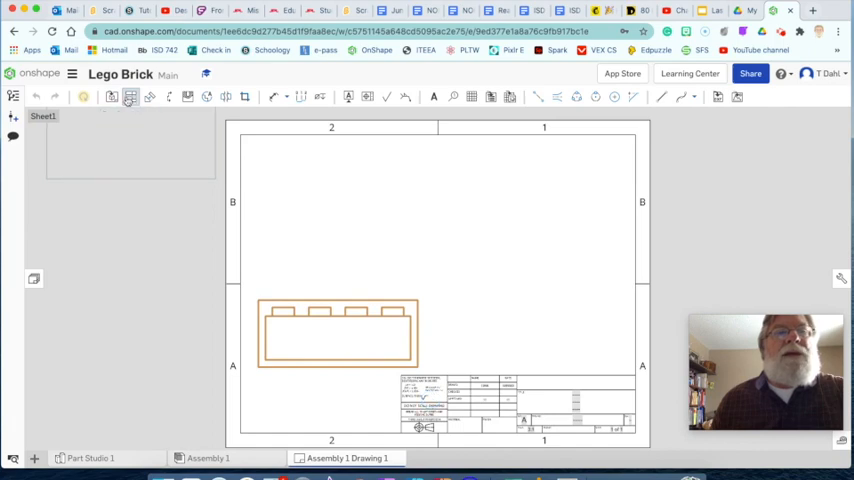
pyautogui.moveTo(130, 96)
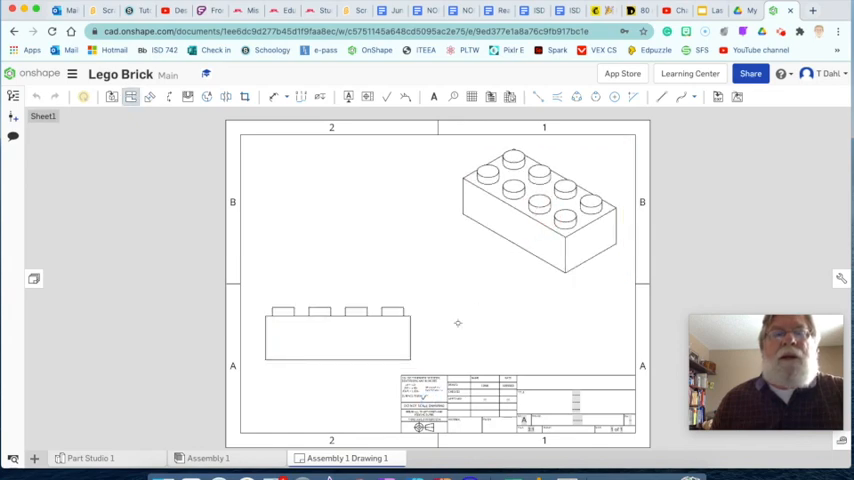
pyautogui.moveTo(416, 338)
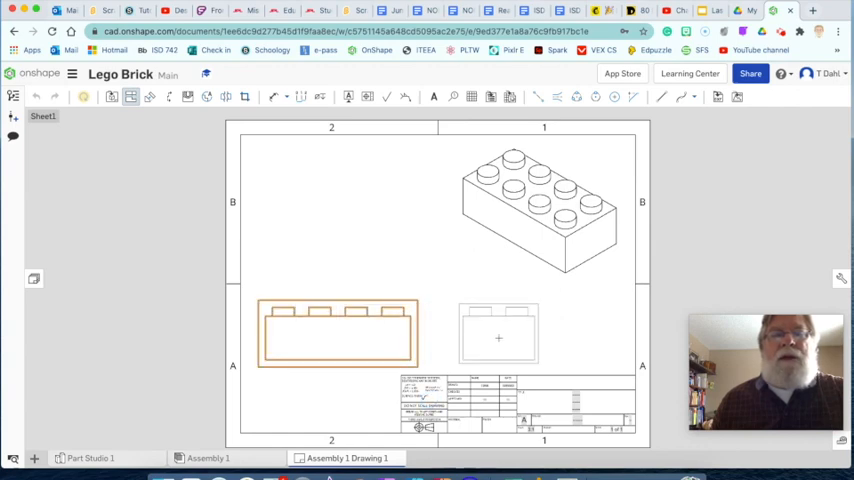
# Project a side view right of the front view and a top view above it
pyautogui.click(500, 338)
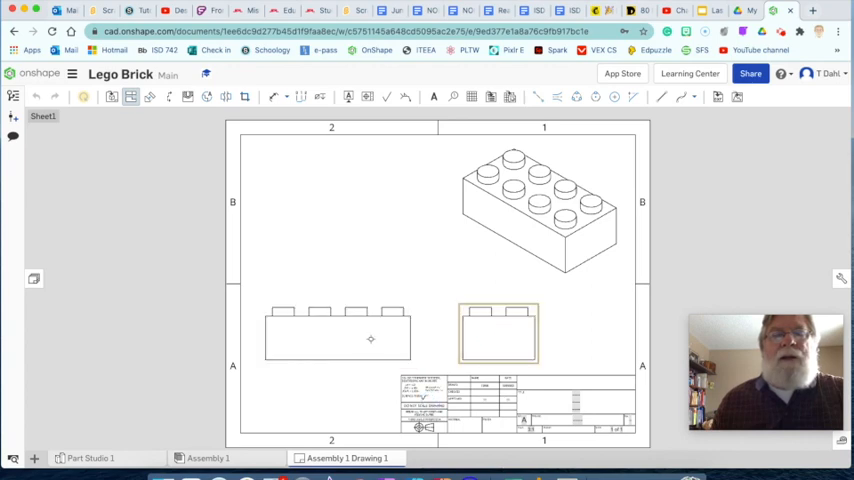
pyautogui.click(338, 336)
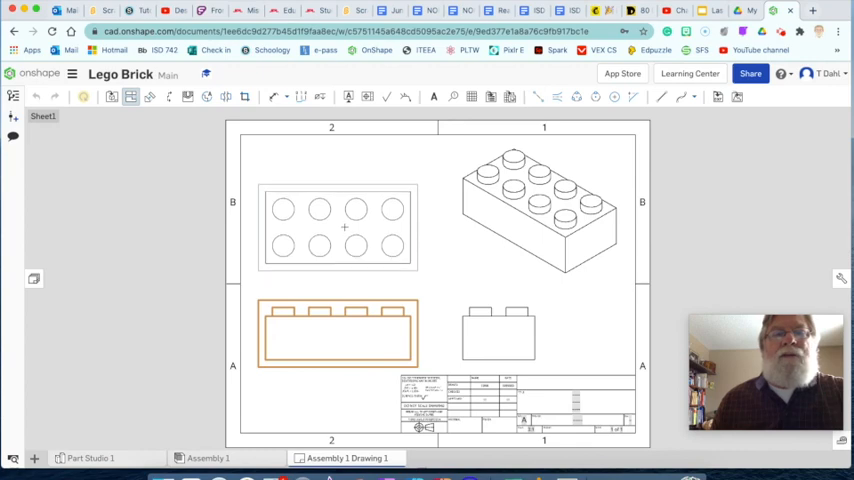
pyautogui.click(340, 224)
pyautogui.write('Lego Brick')
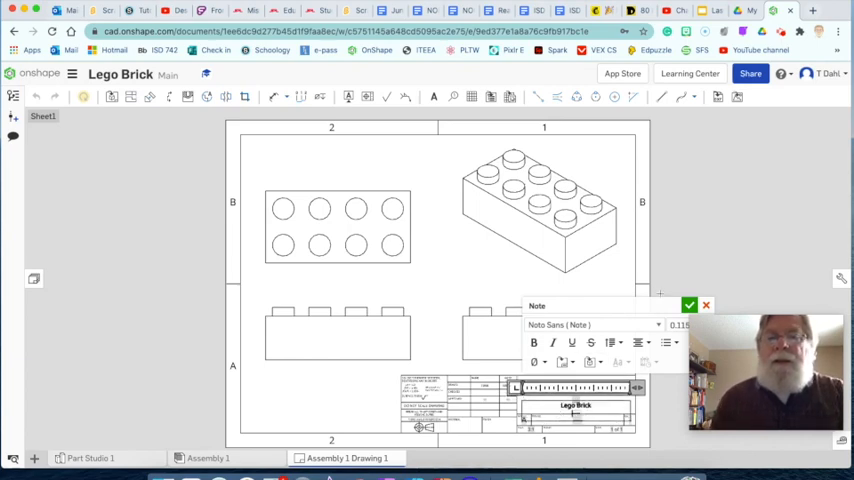
# Confirm the Note so the title block reads Lego Brick at 3:1 scale
pyautogui.click(690, 304)
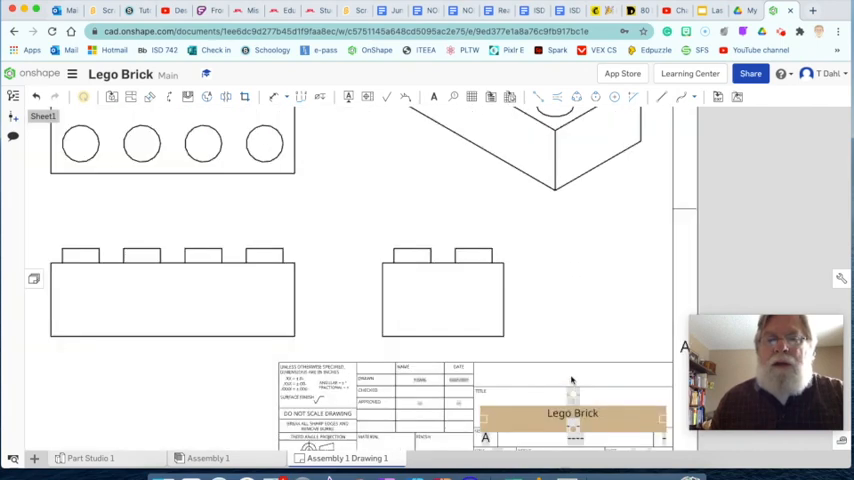
pyautogui.scroll(-3)
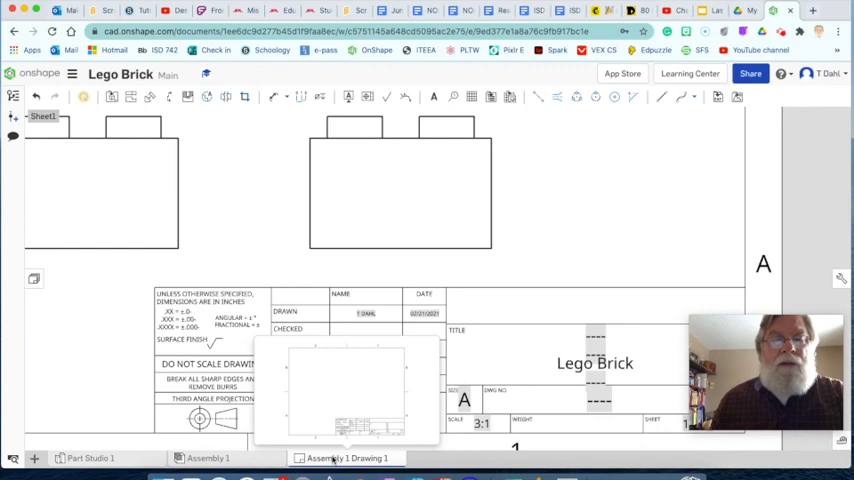
# Export the drawing as a PDF named Lego Brick from the drawing tab's Export option
pyautogui.rightClick(346, 458)
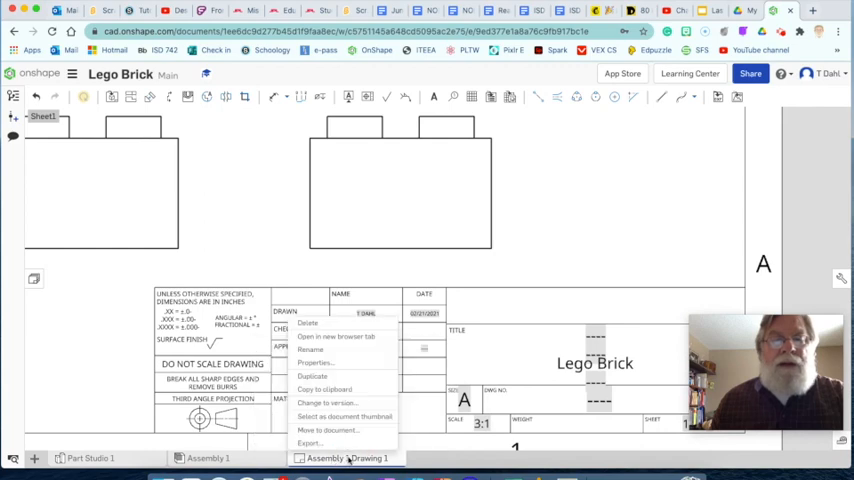
pyautogui.click(308, 444)
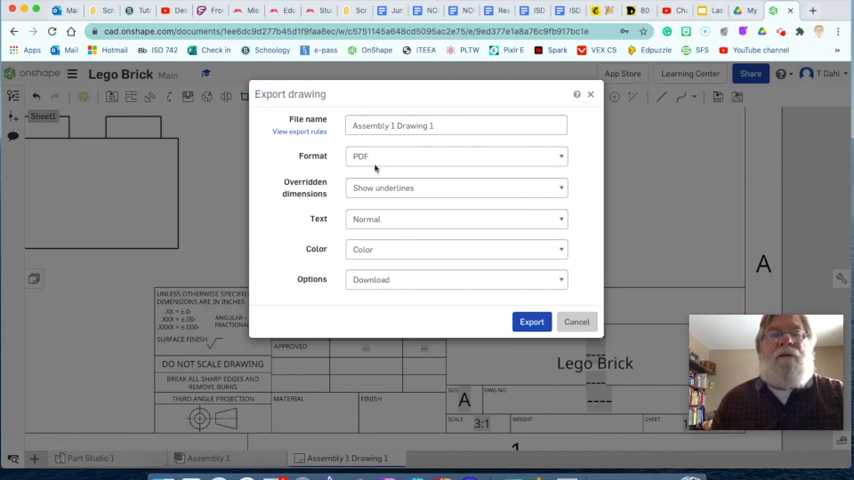
pyautogui.tripleClick(456, 126)
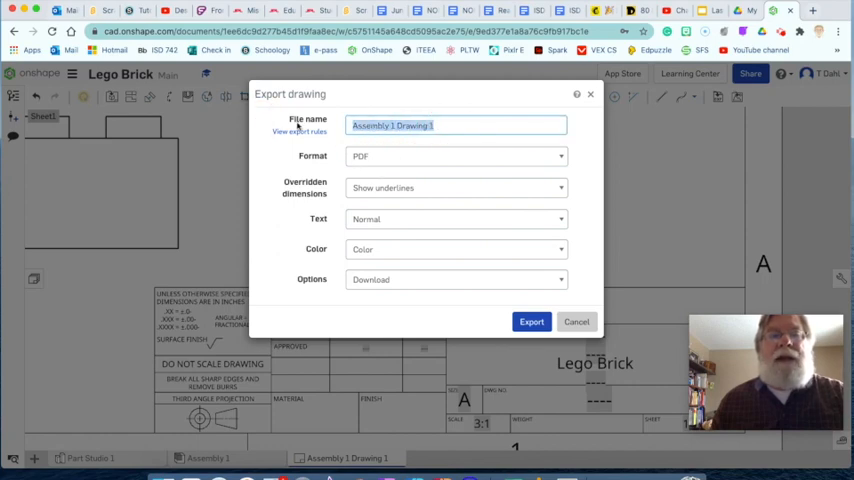
pyautogui.write('Leg')
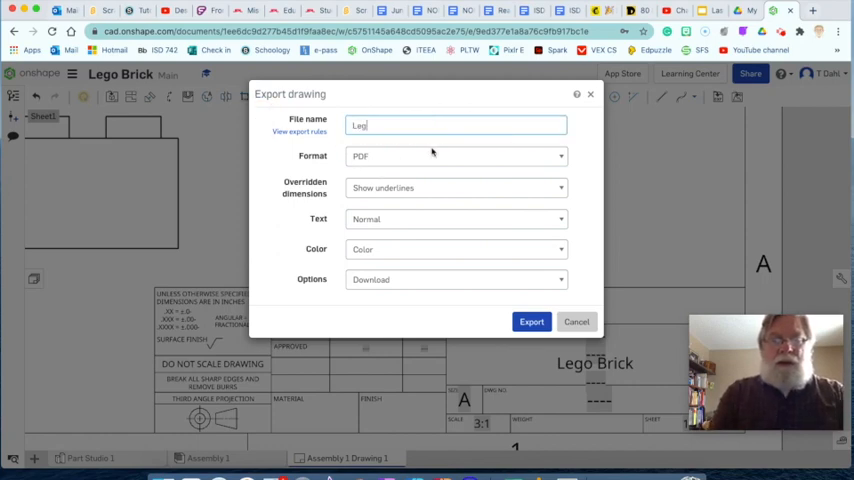
pyautogui.write('o Brick')
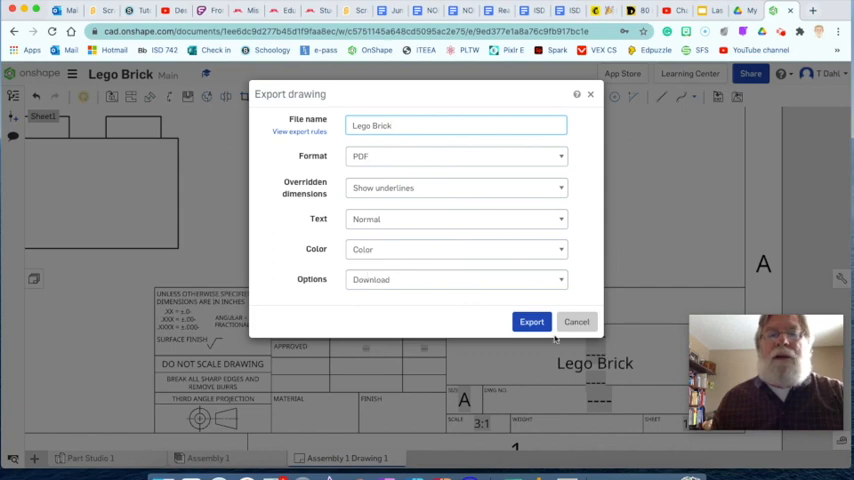
pyautogui.click(532, 320)
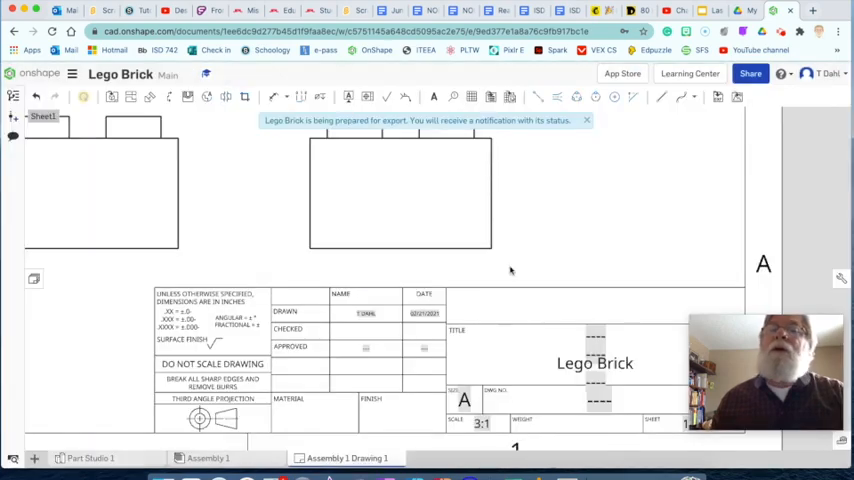